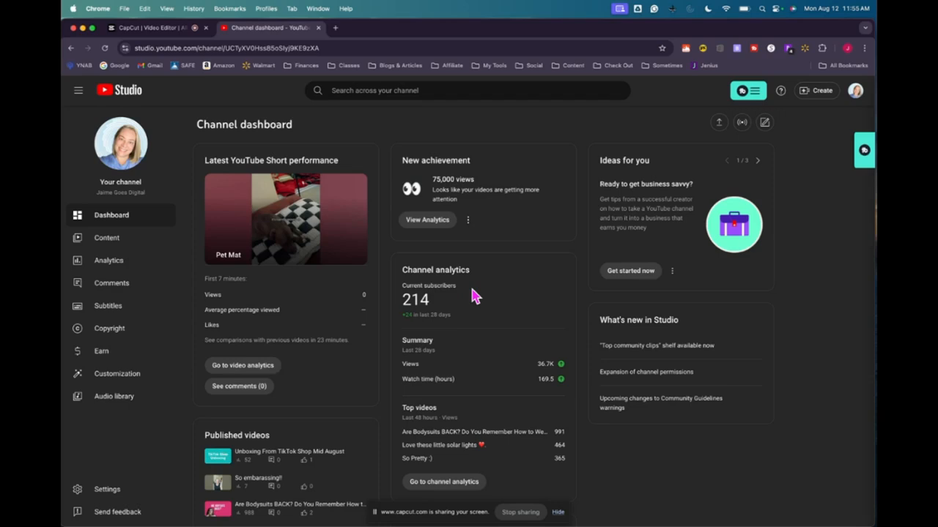
{"action": "mouse_move", "coordinate": [455, 302]}
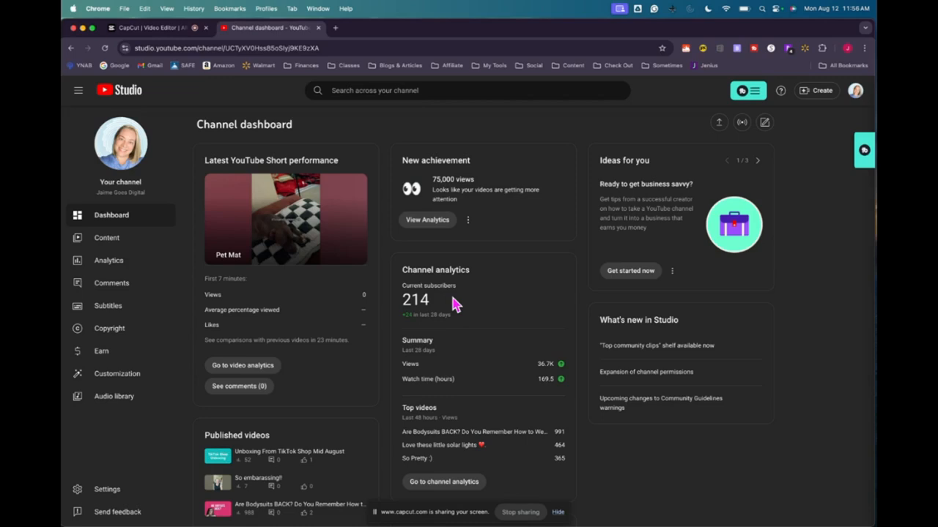
{"action": "mouse_move", "coordinate": [108, 266]}
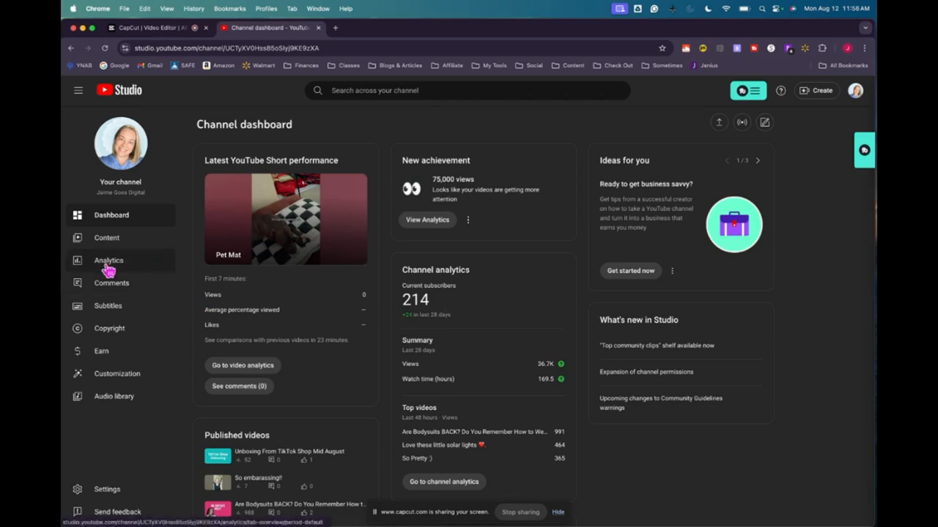
Open the channel analytics overview for the last 7 days (5.6K views, 24.8 watch hours)
{"action": "left_click", "coordinate": [108, 260]}
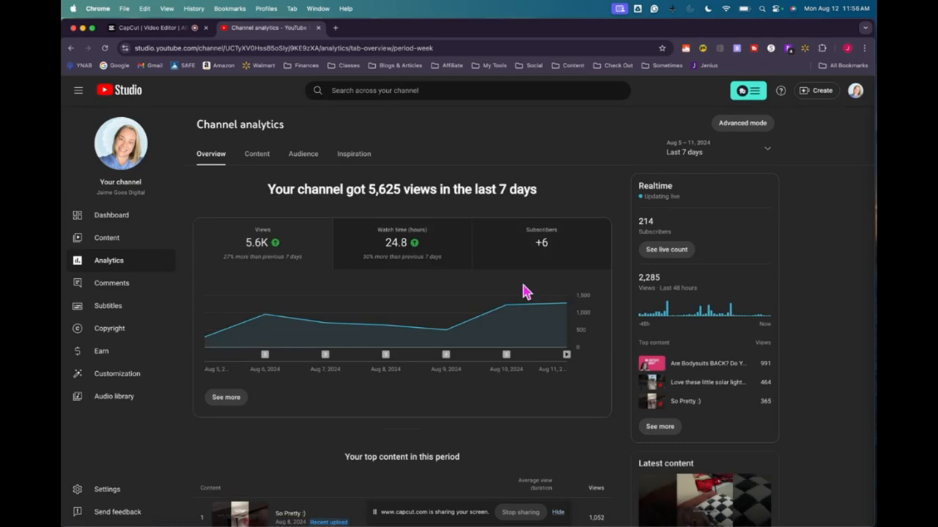
{"action": "mouse_move", "coordinate": [388, 329]}
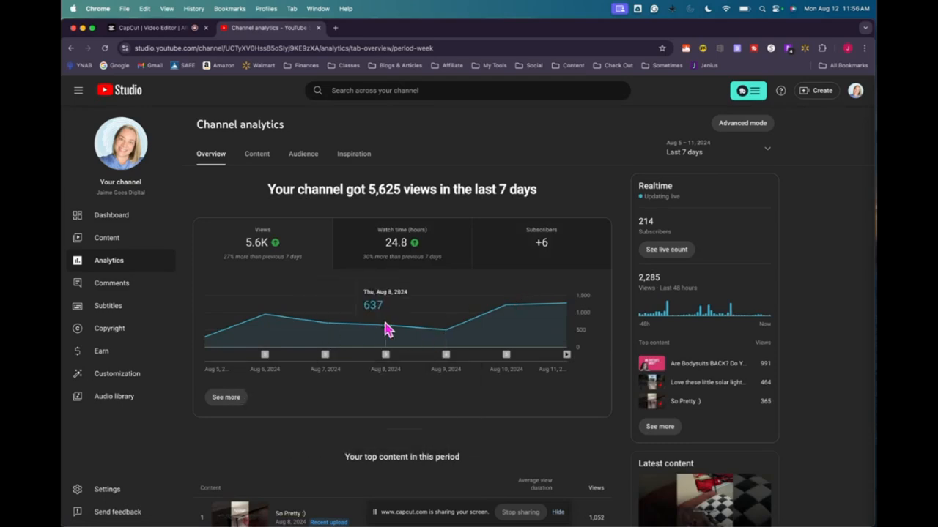
{"action": "mouse_move", "coordinate": [345, 316]}
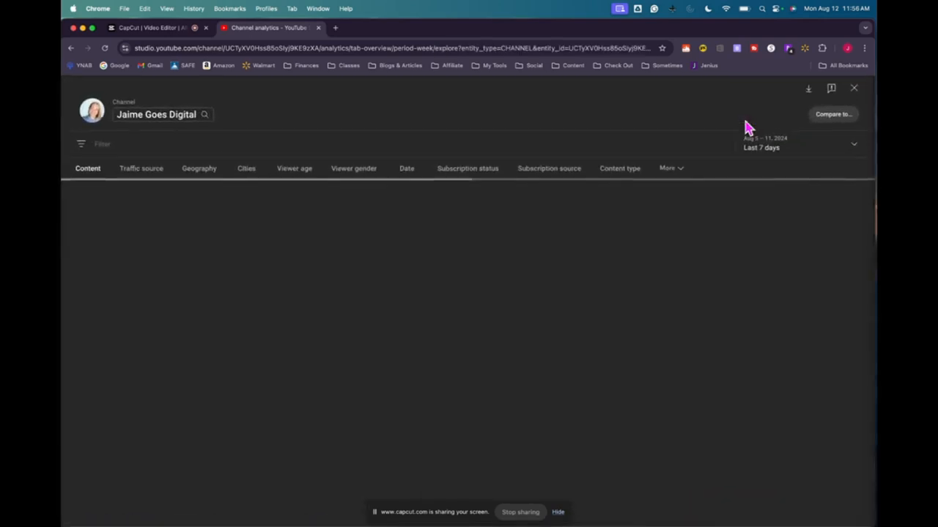
Break down last week's 6 net subscribers by subscription source, led by Shorts feed with 3
{"action": "left_click", "coordinate": [549, 169]}
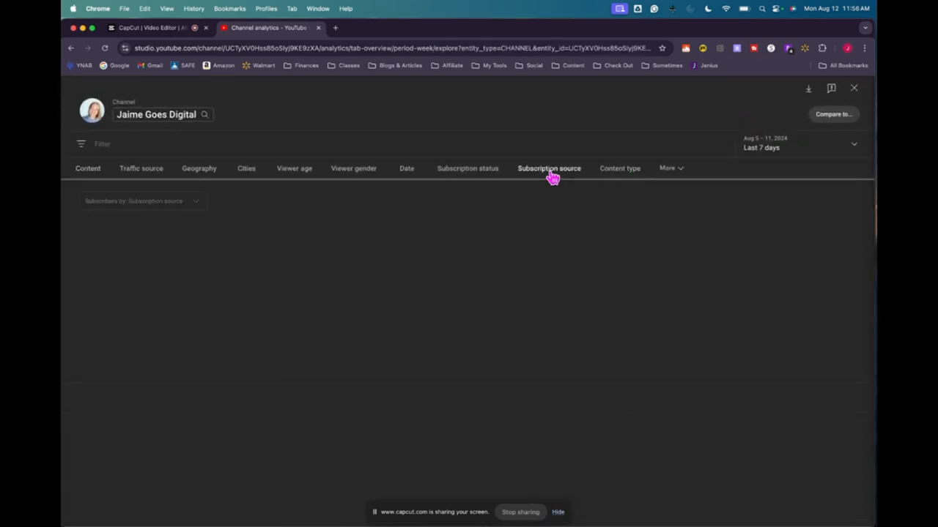
{"action": "left_click", "coordinate": [548, 169]}
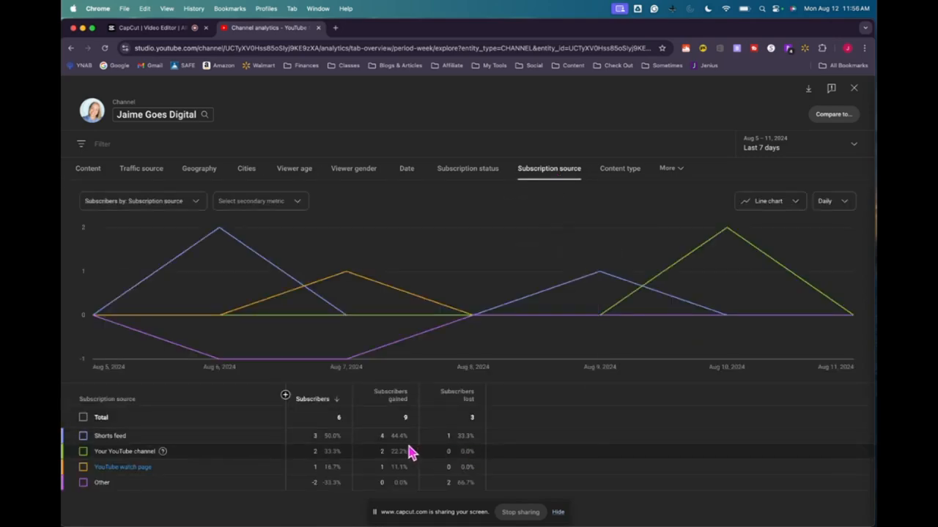
{"action": "mouse_move", "coordinate": [450, 449]}
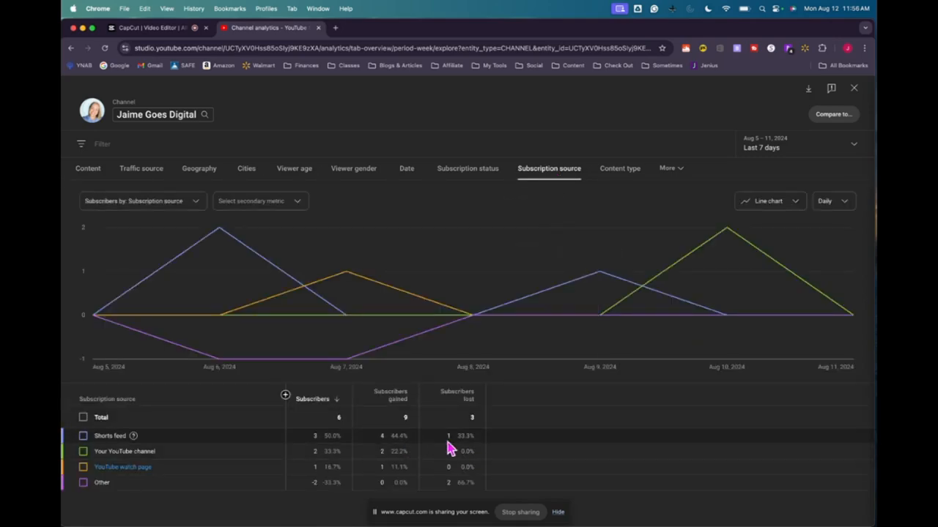
{"action": "mouse_move", "coordinate": [416, 461]}
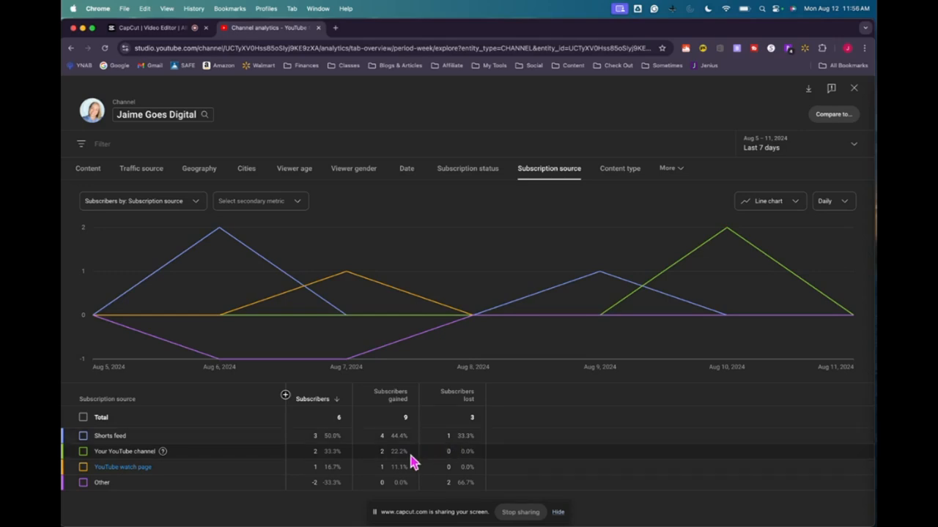
{"action": "mouse_move", "coordinate": [408, 451]}
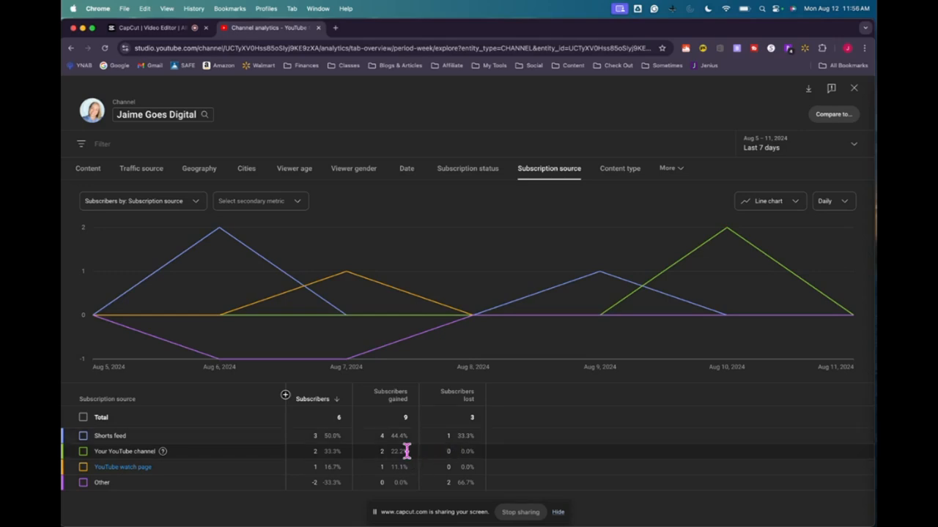
{"action": "mouse_move", "coordinate": [405, 465]}
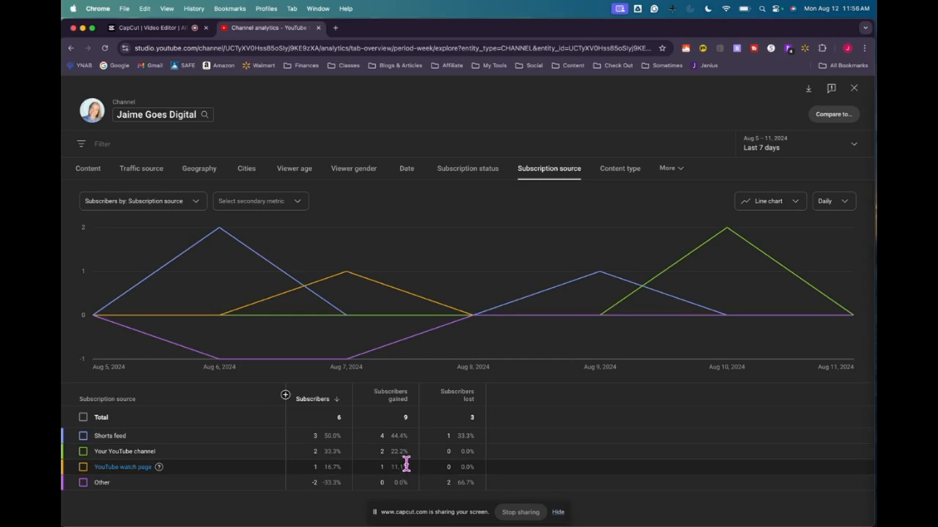
{"action": "mouse_move", "coordinate": [410, 497]}
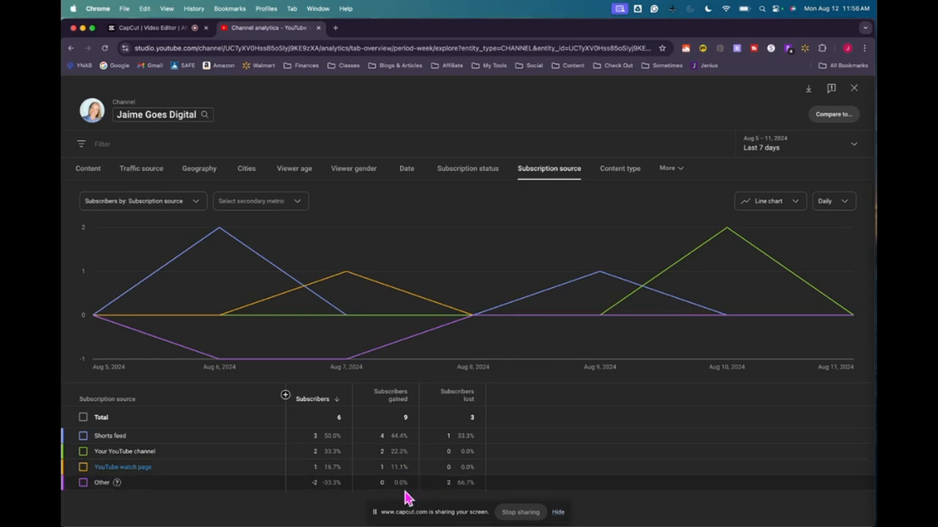
{"action": "mouse_move", "coordinate": [405, 499]}
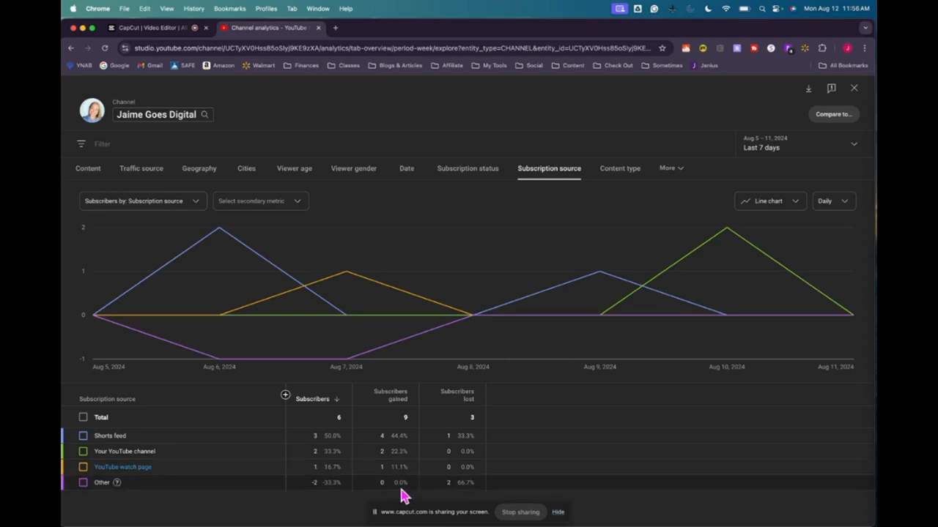
{"action": "mouse_move", "coordinate": [448, 483]}
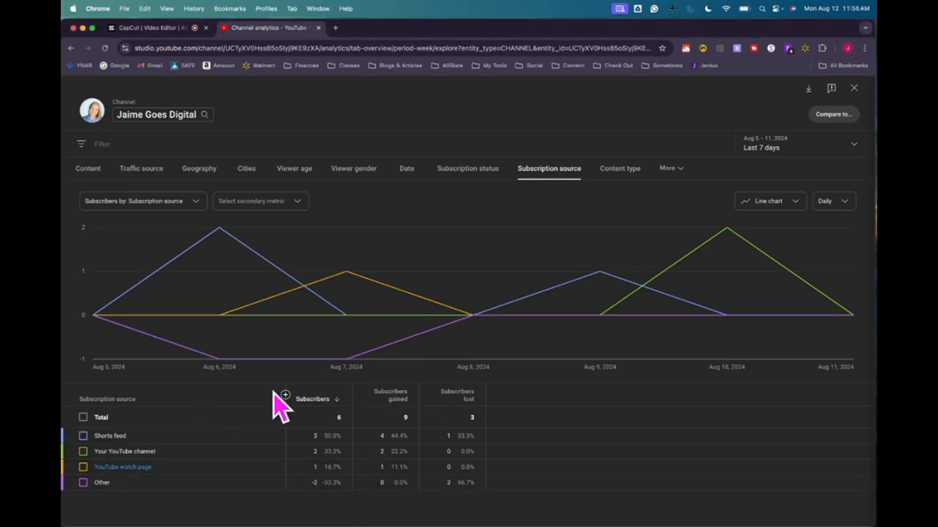
{"action": "mouse_move", "coordinate": [796, 137]}
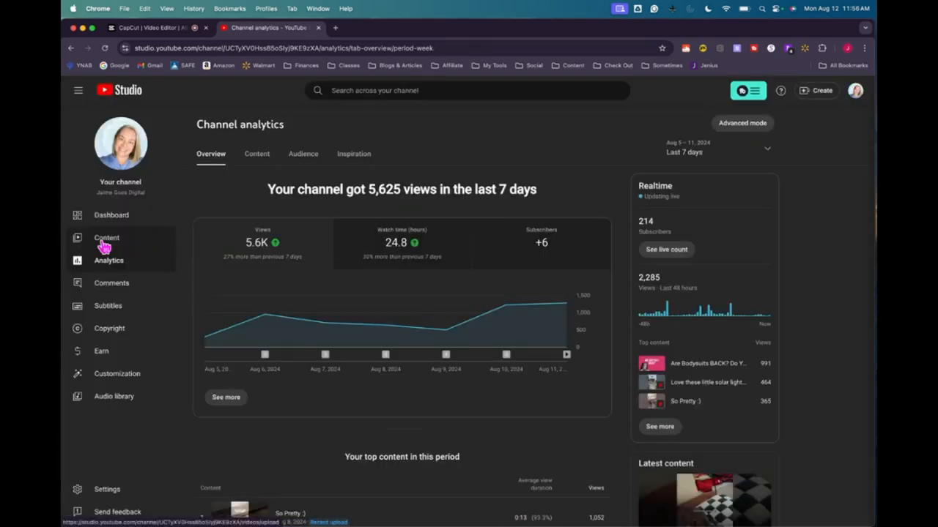
Browse the channel's published videos list, comparing views, comments and like ratios
{"action": "left_click", "coordinate": [106, 238]}
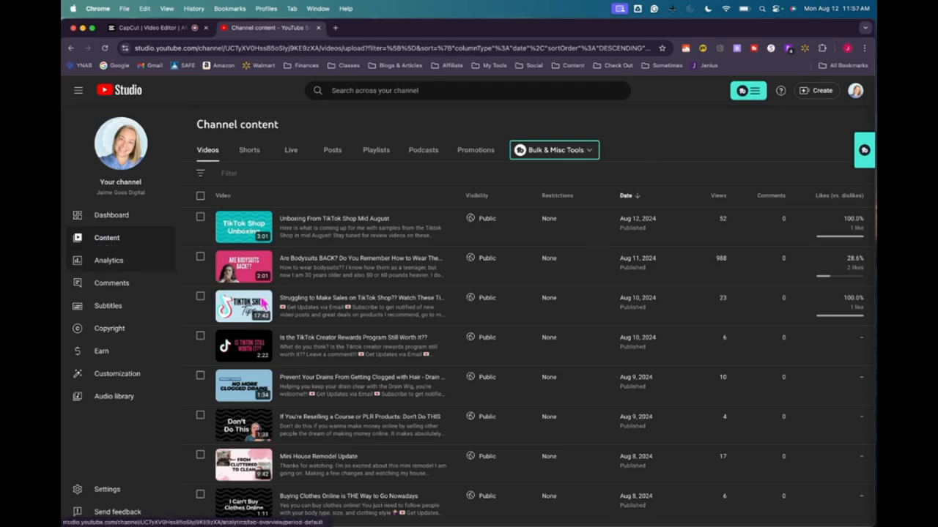
{"action": "mouse_move", "coordinate": [611, 307]}
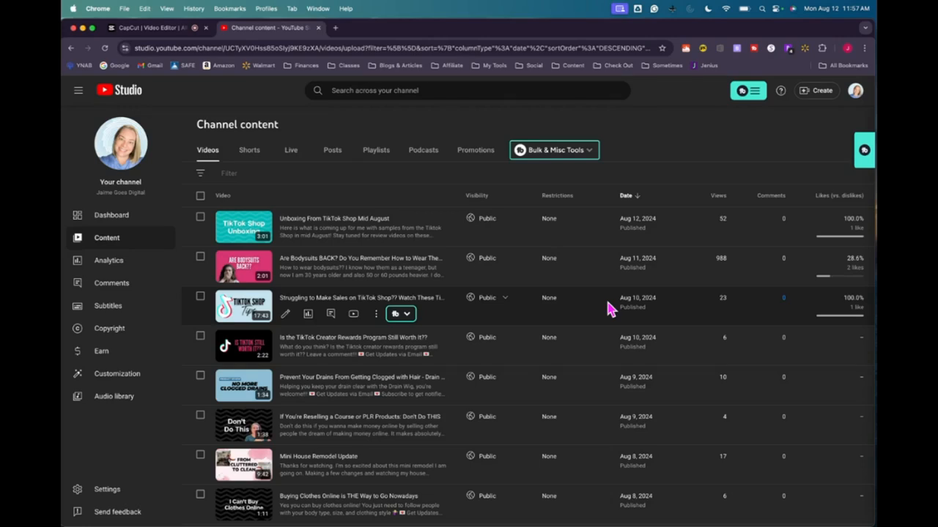
{"action": "scroll", "scroll_direction": "down", "scroll_amount": 3}
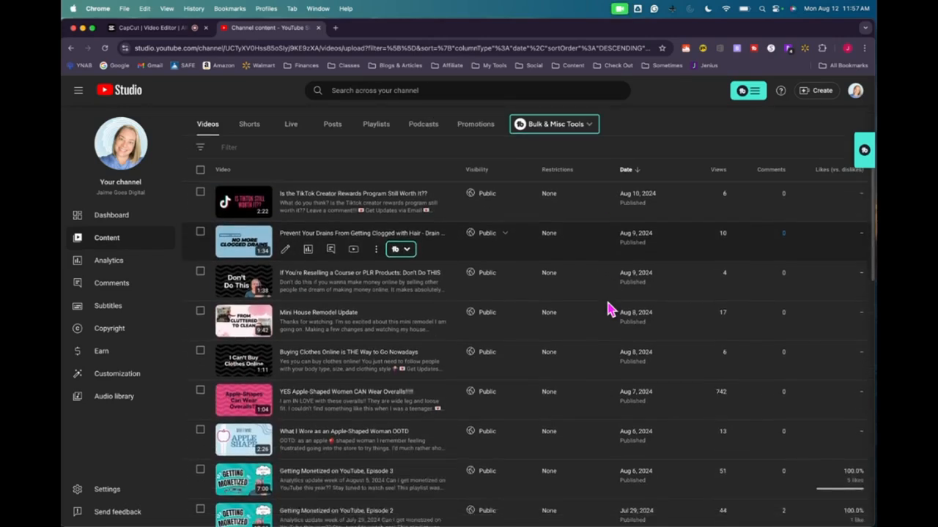
{"action": "scroll", "scroll_direction": "down", "scroll_amount": 3}
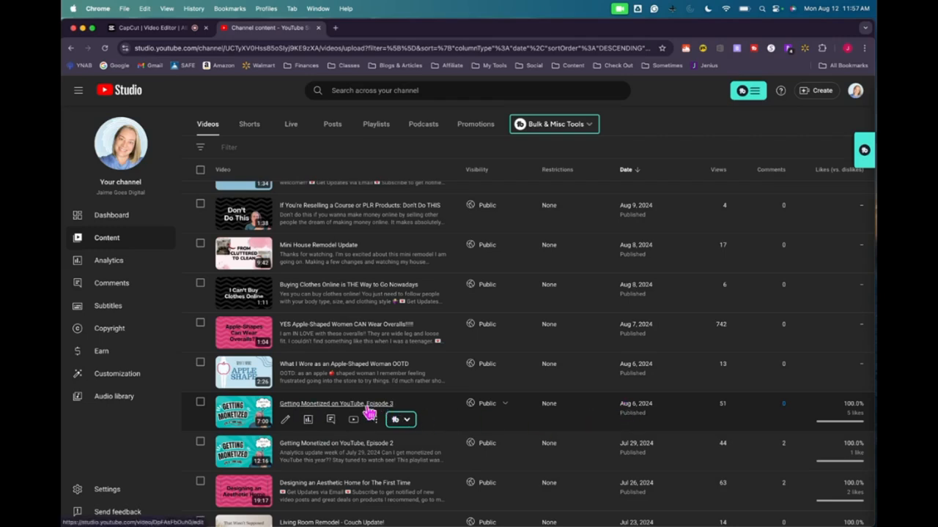
{"action": "mouse_move", "coordinate": [353, 265]}
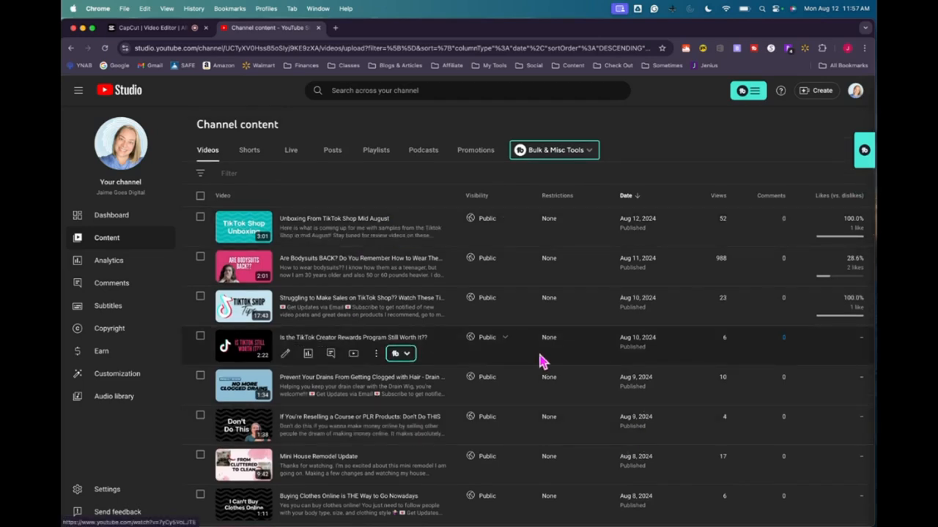
{"action": "scroll", "scroll_direction": "down", "scroll_amount": 3}
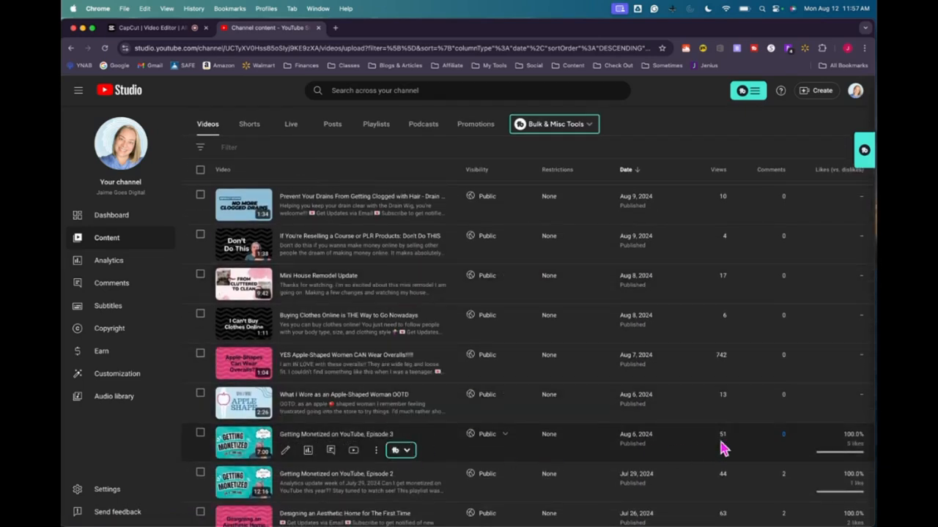
{"action": "mouse_move", "coordinate": [795, 447]}
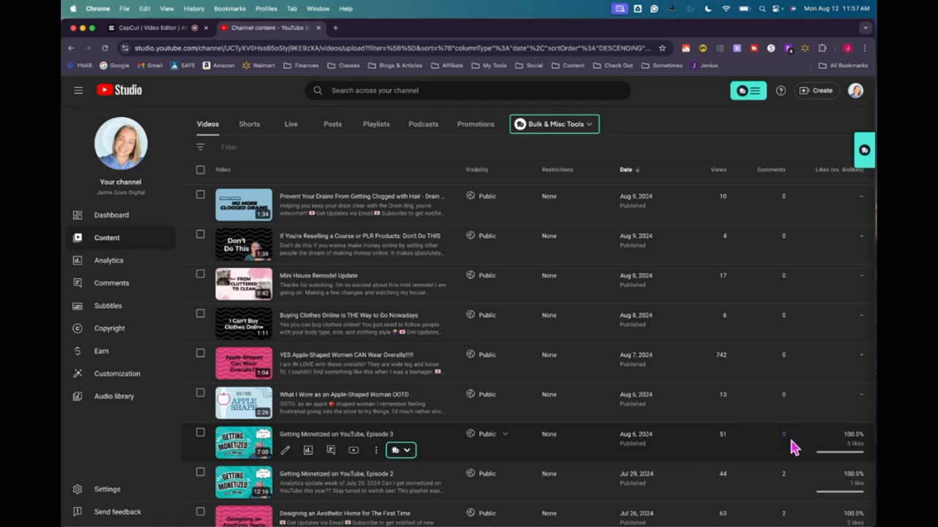
{"action": "mouse_move", "coordinate": [859, 434]}
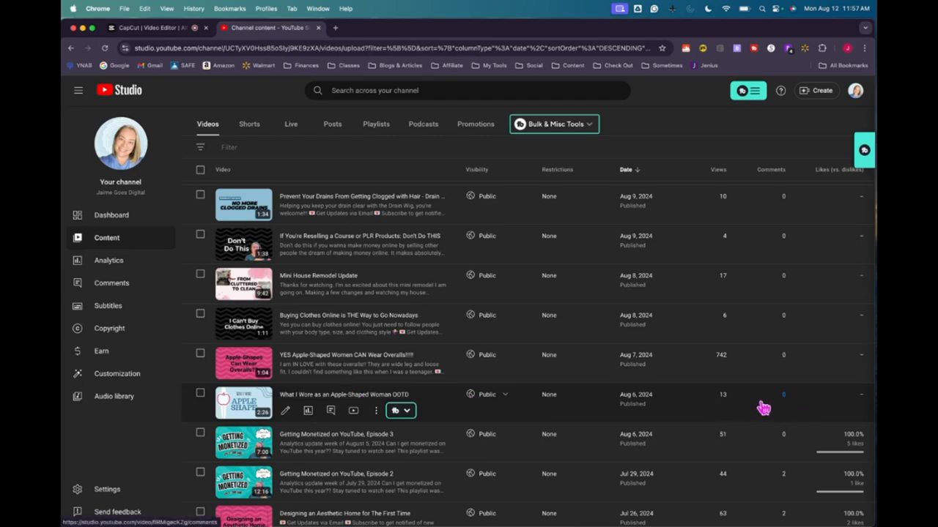
{"action": "mouse_move", "coordinate": [647, 378]}
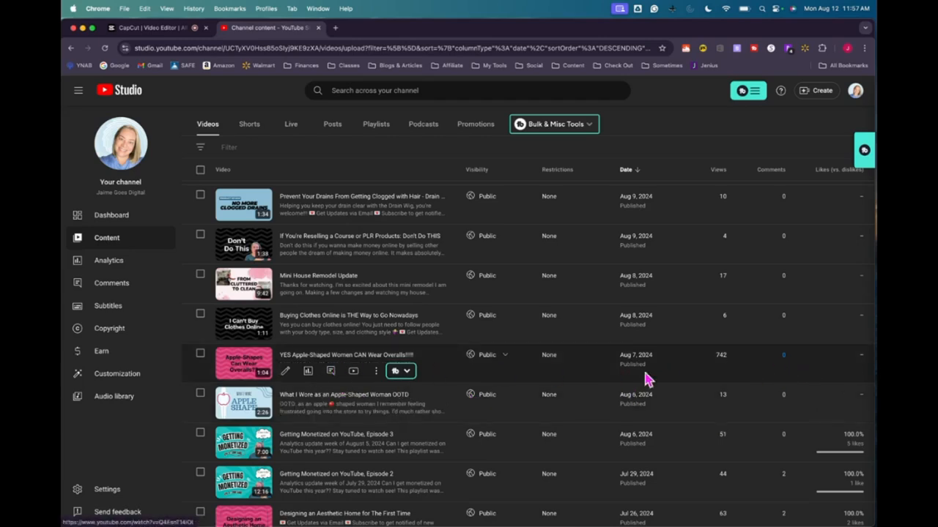
{"action": "mouse_move", "coordinate": [726, 375]}
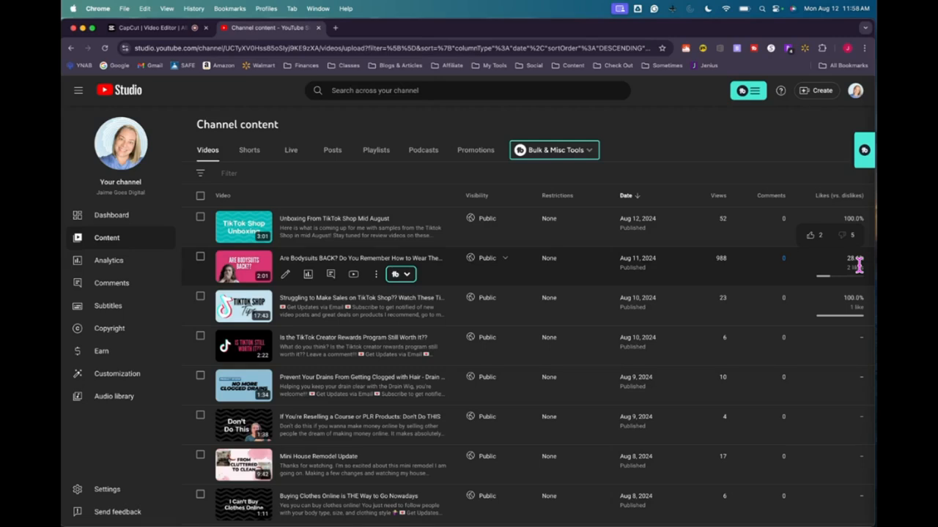
{"action": "mouse_move", "coordinate": [725, 275]}
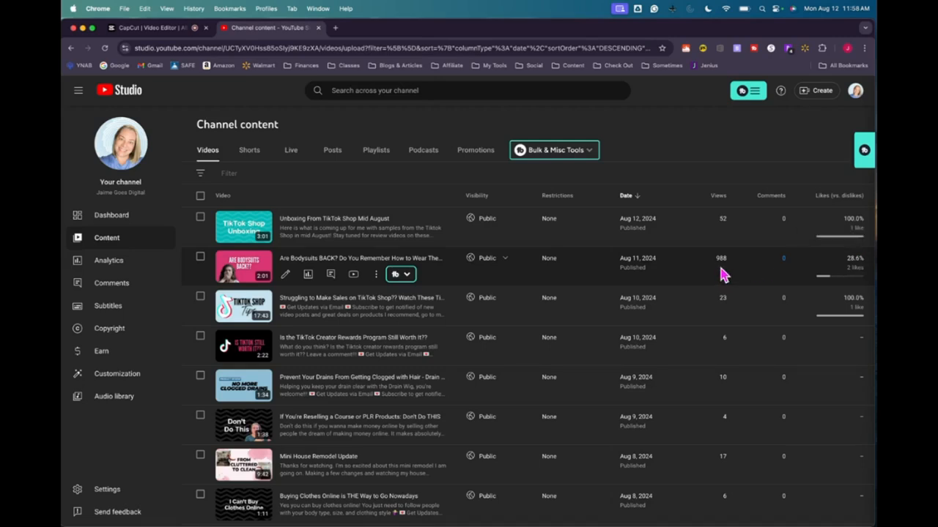
{"action": "mouse_move", "coordinate": [307, 274]}
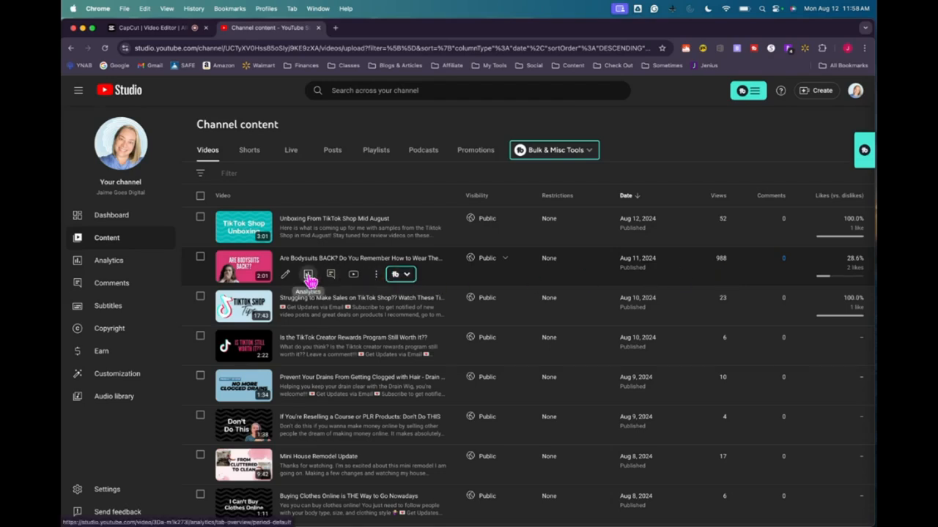
Review the bodysuits video's overview: 991 views and how viewers found it, then its reach
{"action": "left_click", "coordinate": [307, 275]}
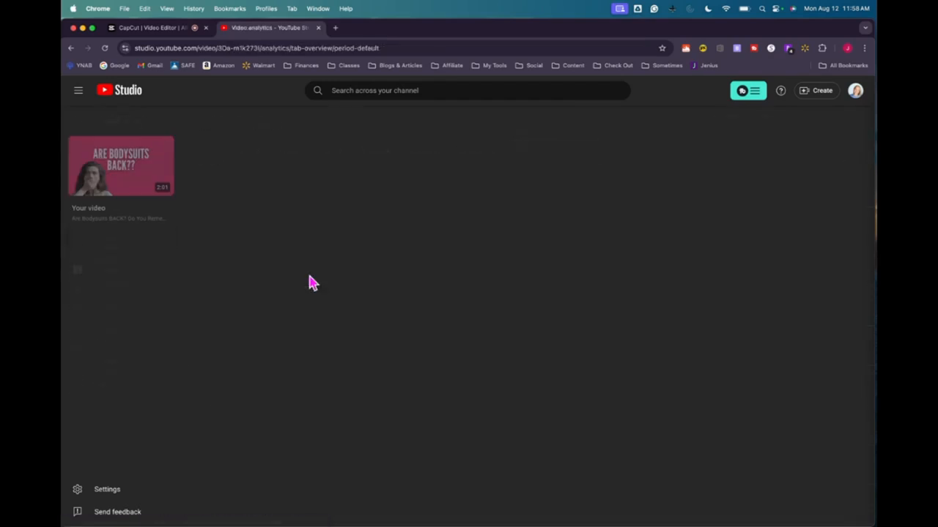
{"action": "left_click", "coordinate": [121, 166]}
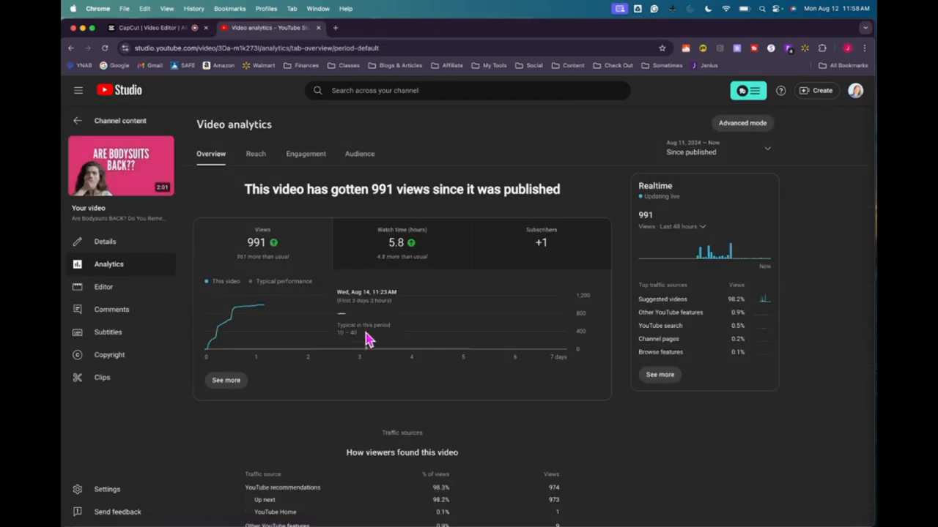
{"action": "scroll", "scroll_direction": "down", "scroll_amount": 3}
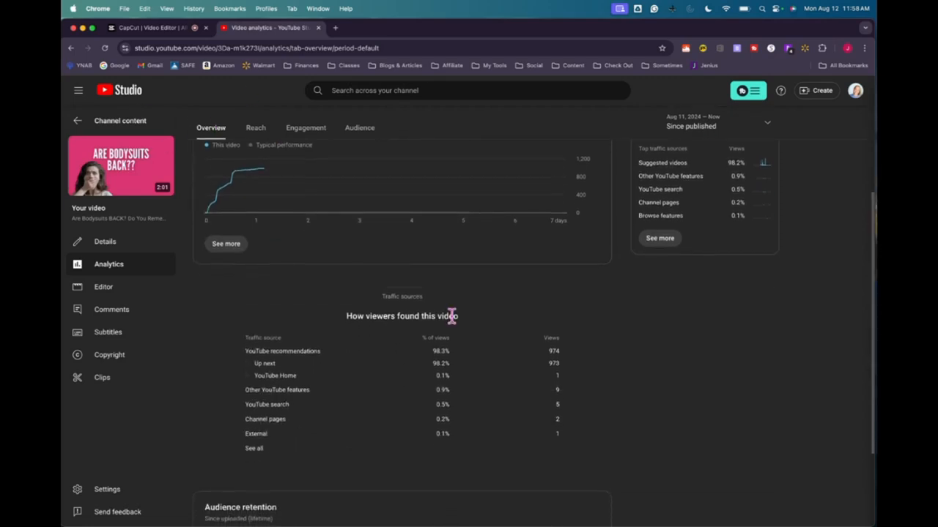
{"action": "mouse_move", "coordinate": [365, 393]}
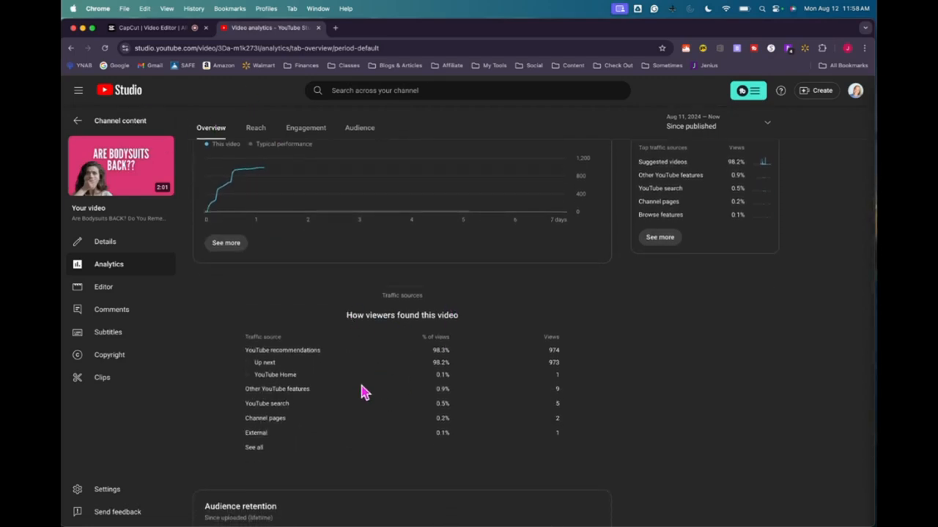
{"action": "mouse_move", "coordinate": [311, 350]}
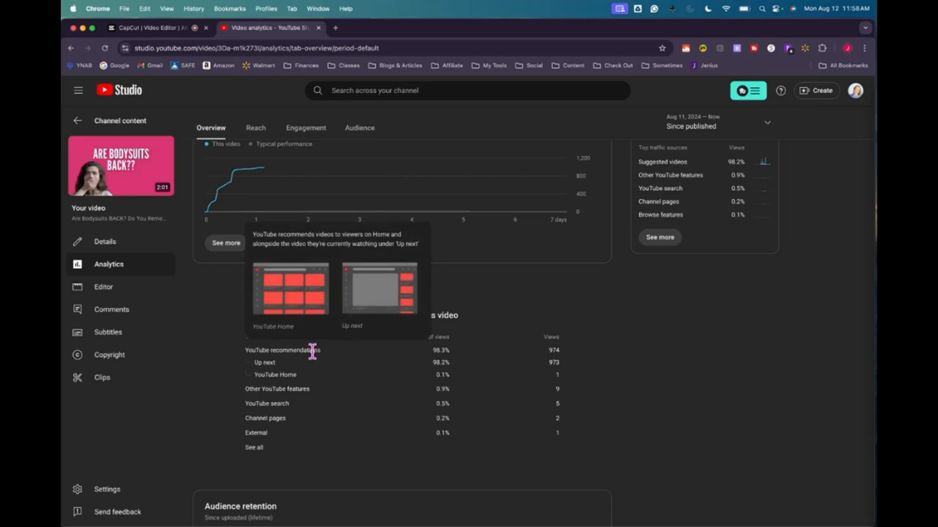
{"action": "mouse_move", "coordinate": [348, 402]}
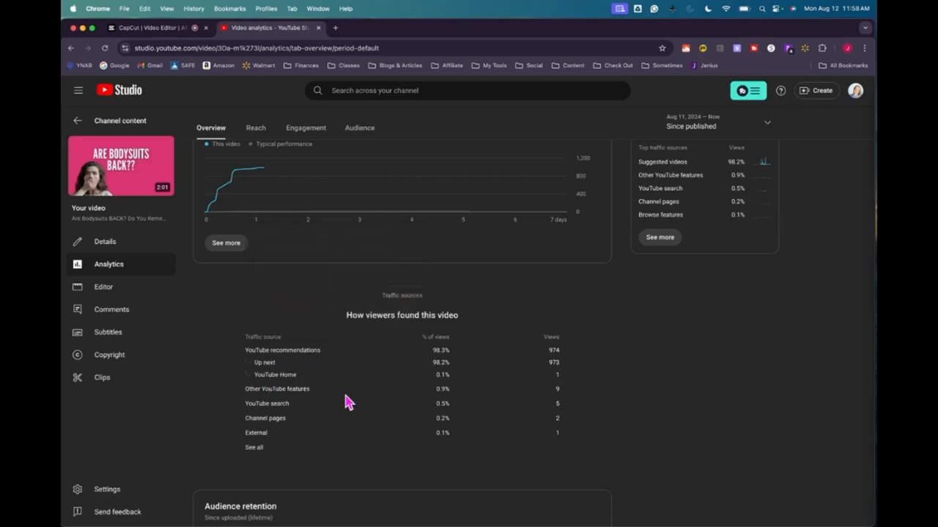
{"action": "mouse_move", "coordinate": [297, 374]}
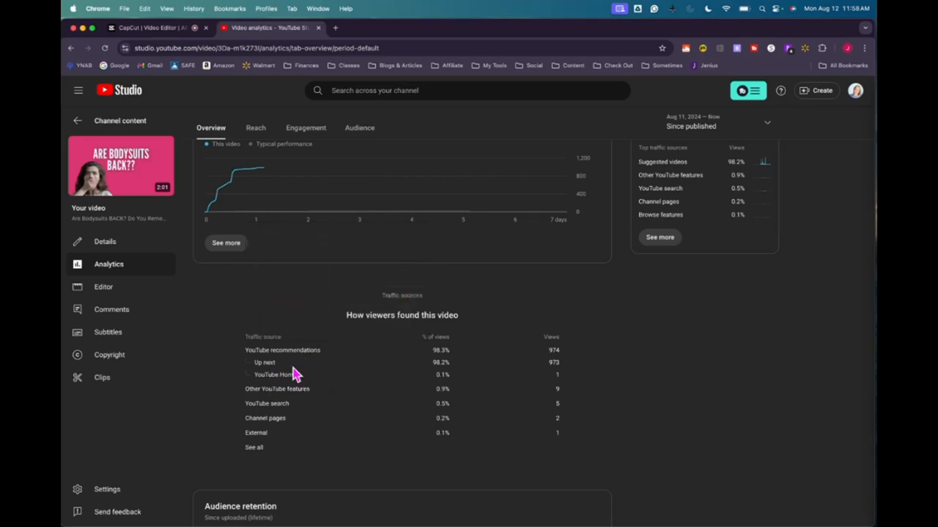
{"action": "mouse_move", "coordinate": [289, 373]}
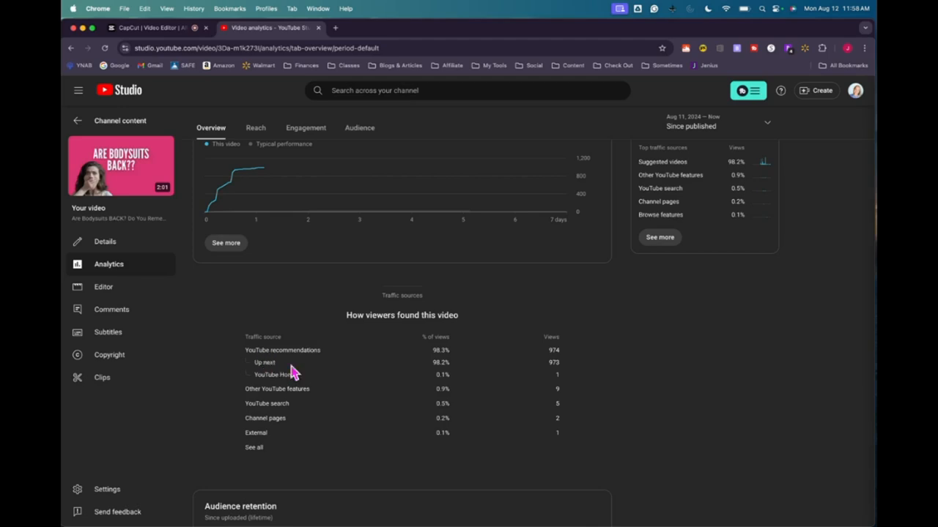
{"action": "scroll", "scroll_direction": "down", "scroll_amount": 3}
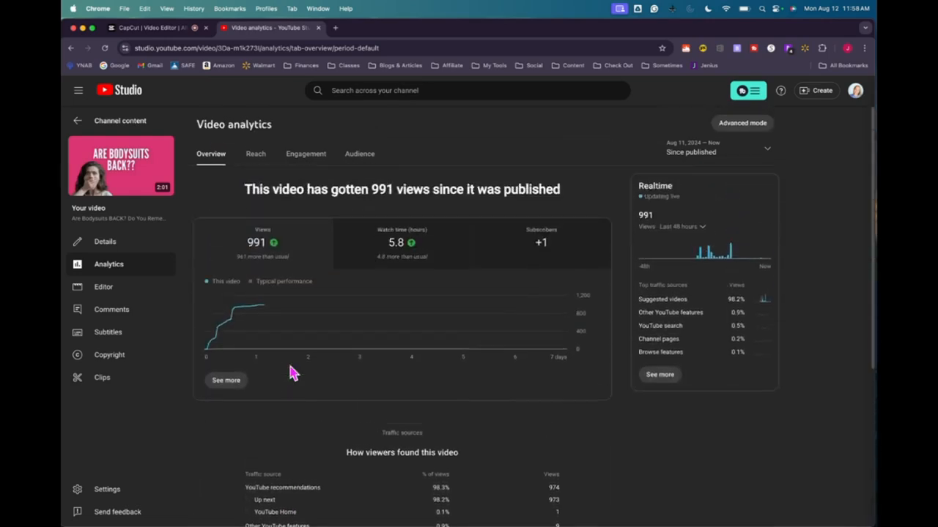
{"action": "mouse_move", "coordinate": [302, 370]}
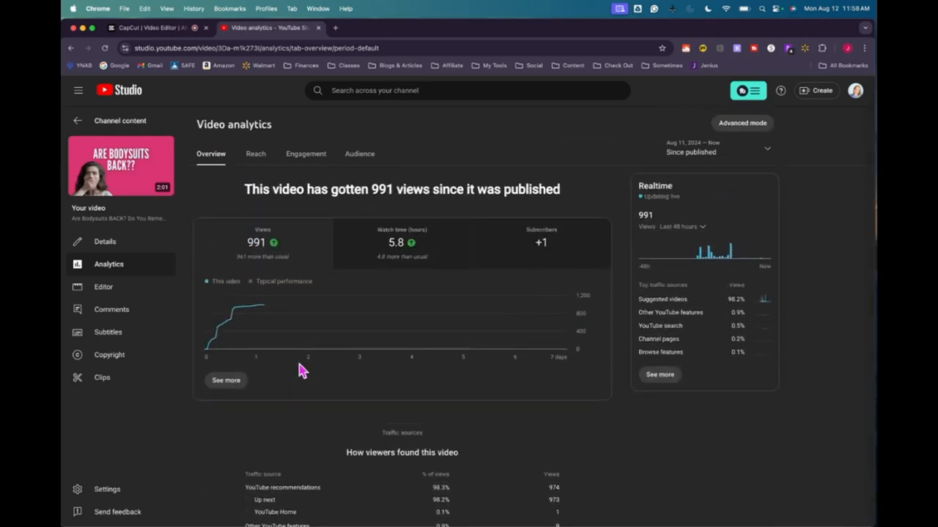
{"action": "left_click", "coordinate": [255, 154]}
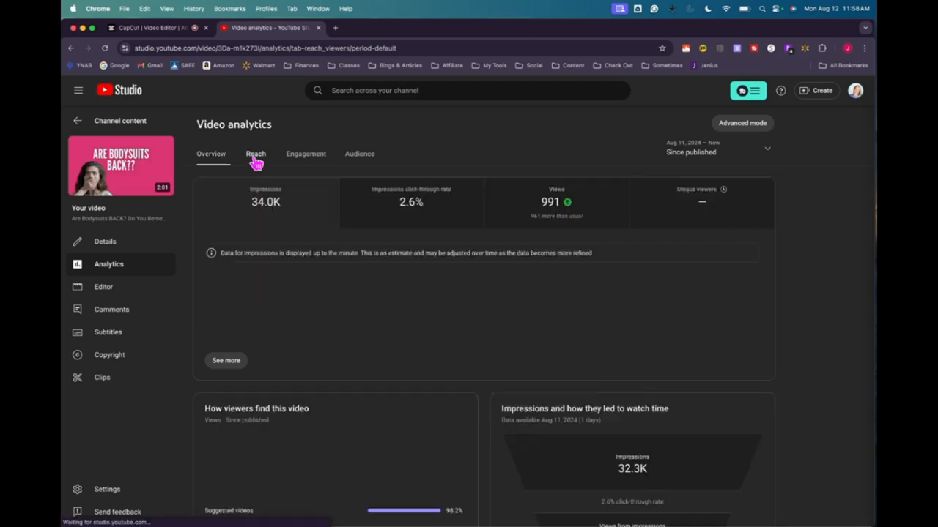
Review reach: 34.0K impressions, 2.6% CTR, 98.2% suggested-video traffic, 825 views from impressions, search terms
{"action": "left_click", "coordinate": [255, 154]}
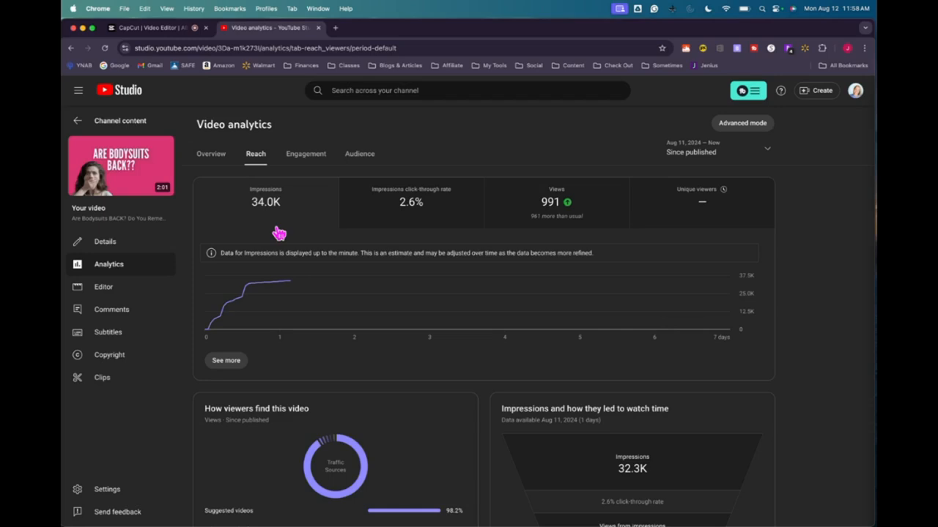
{"action": "mouse_move", "coordinate": [421, 218]}
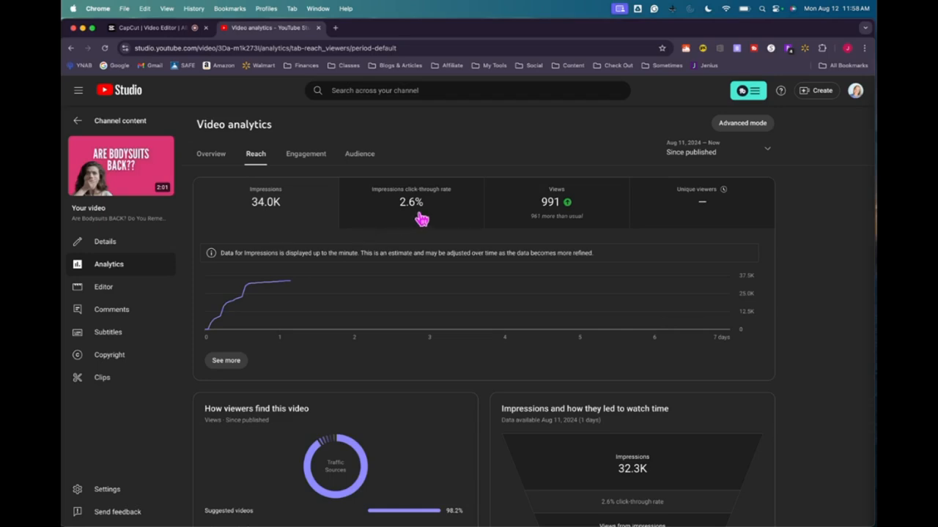
{"action": "mouse_move", "coordinate": [447, 240]}
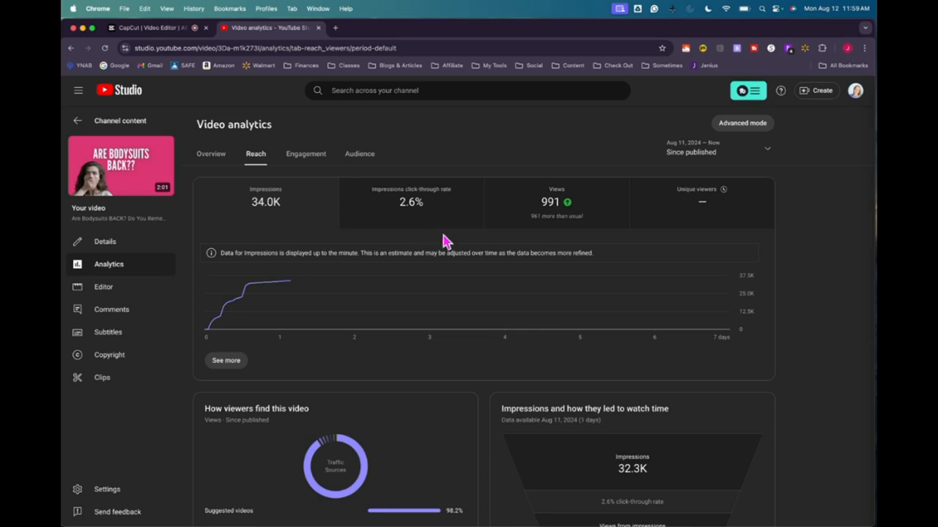
{"action": "scroll", "scroll_direction": "down", "scroll_amount": 3}
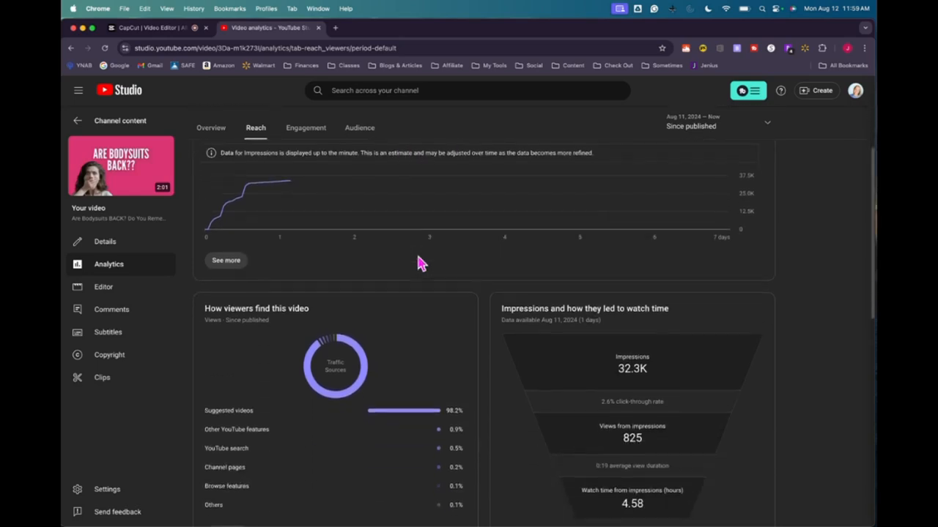
{"action": "scroll", "scroll_direction": "down", "scroll_amount": 3}
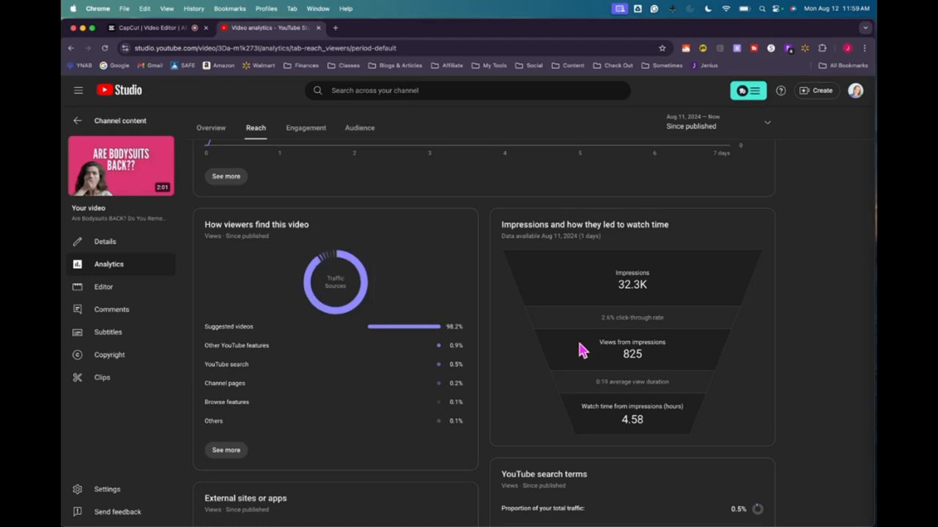
{"action": "scroll", "scroll_direction": "down", "scroll_amount": 3}
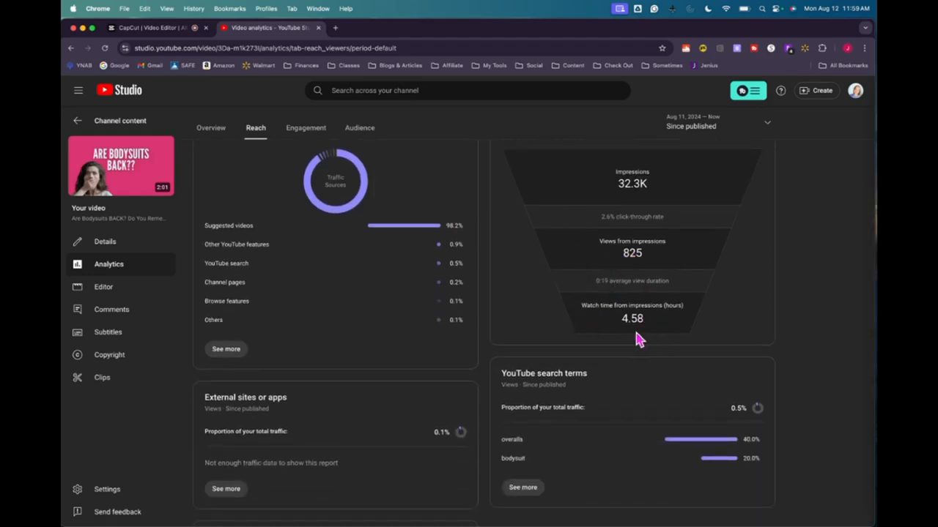
{"action": "scroll", "scroll_direction": "down", "scroll_amount": 3}
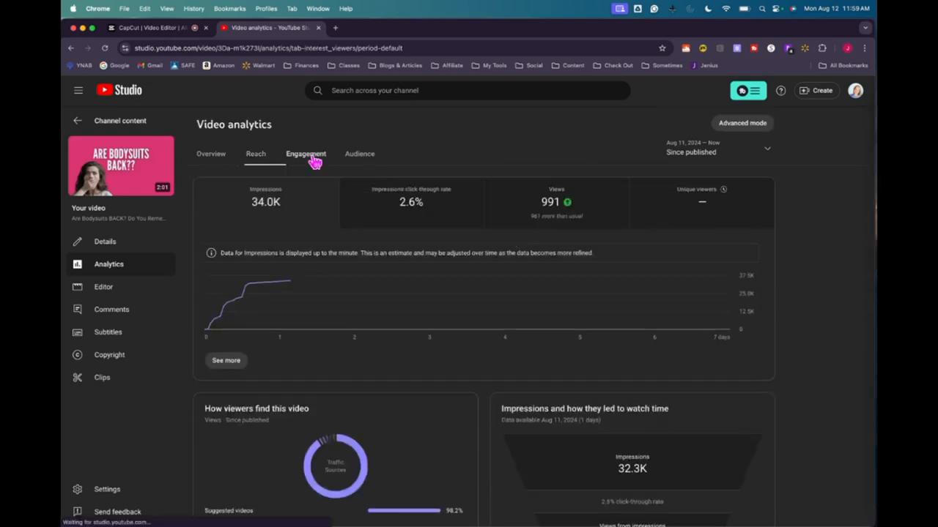
Review the video's engagement: 5.8 watch hours and 0:21 average view duration
{"action": "left_click", "coordinate": [306, 153]}
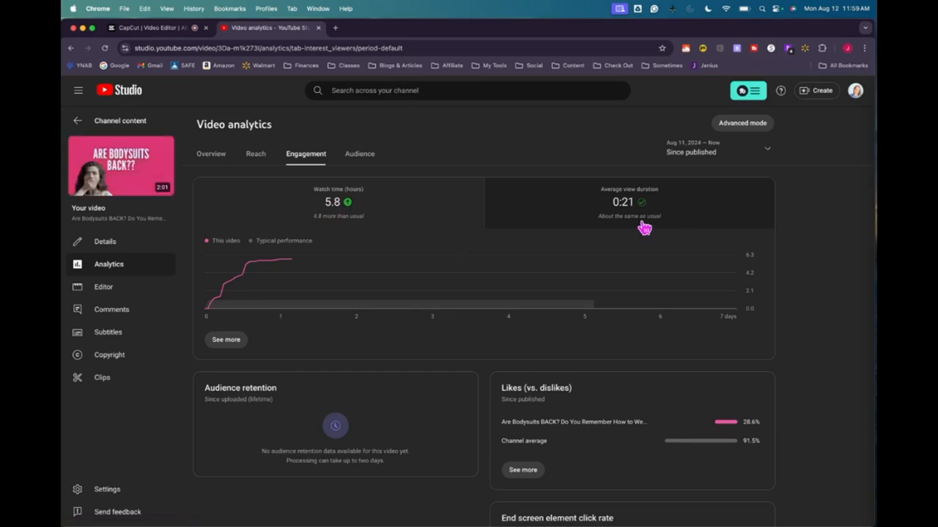
{"action": "mouse_move", "coordinate": [736, 260]}
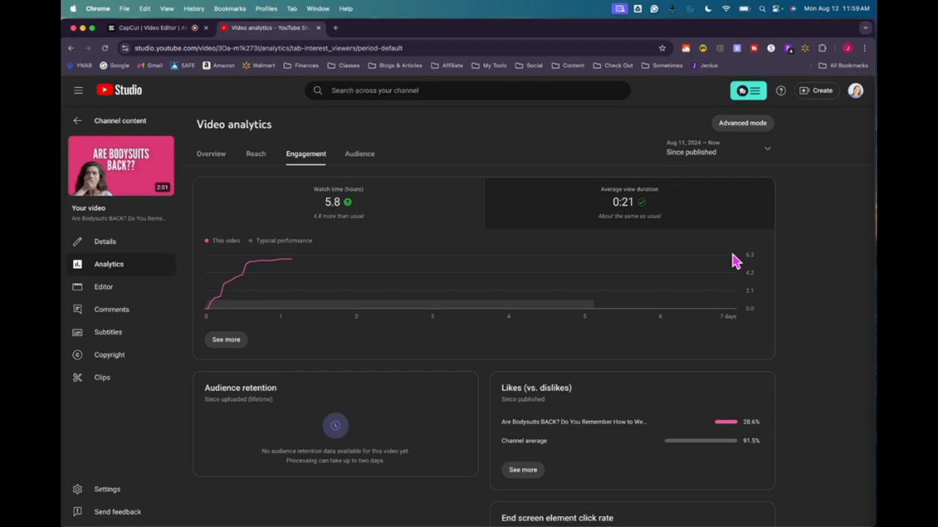
{"action": "scroll", "scroll_direction": "down", "scroll_amount": 3}
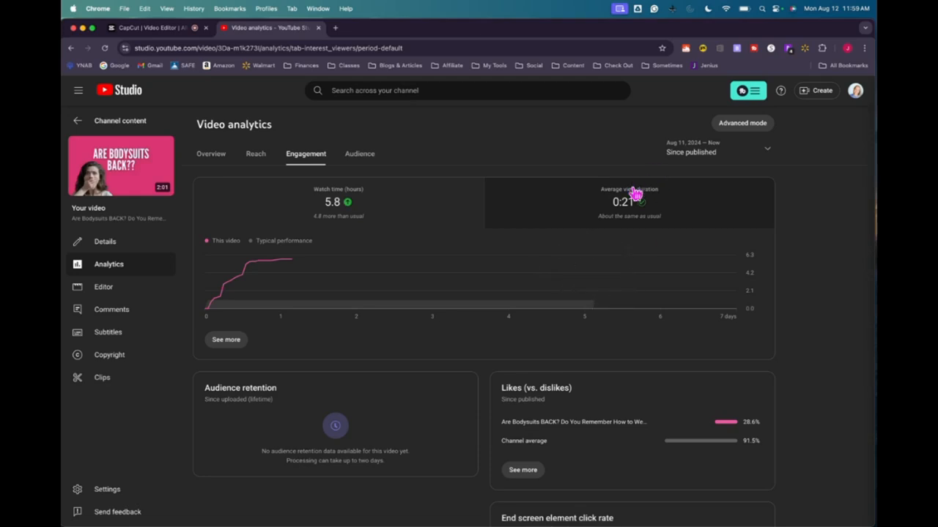
Review the video's audience cards: returning viewers, +1 subscriber and subscriber watch time
{"action": "left_click", "coordinate": [359, 154]}
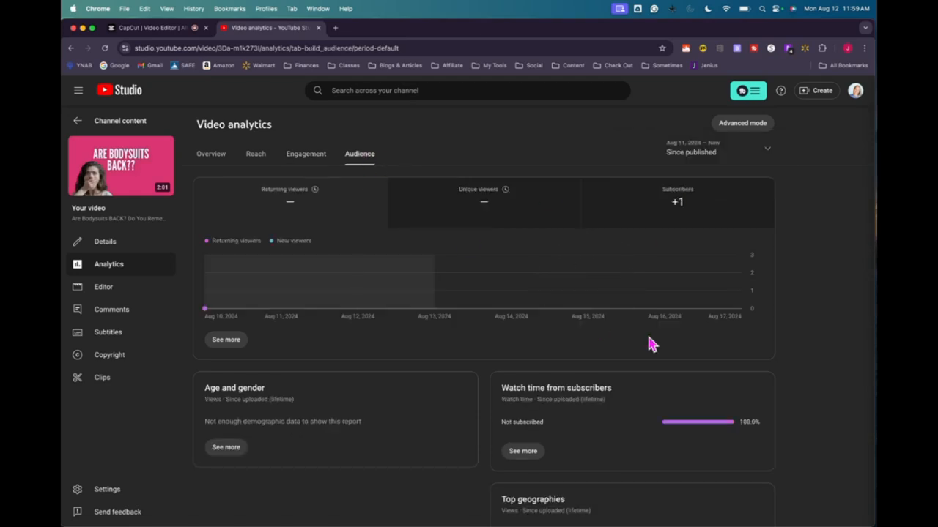
{"action": "scroll", "scroll_direction": "down", "scroll_amount": 3}
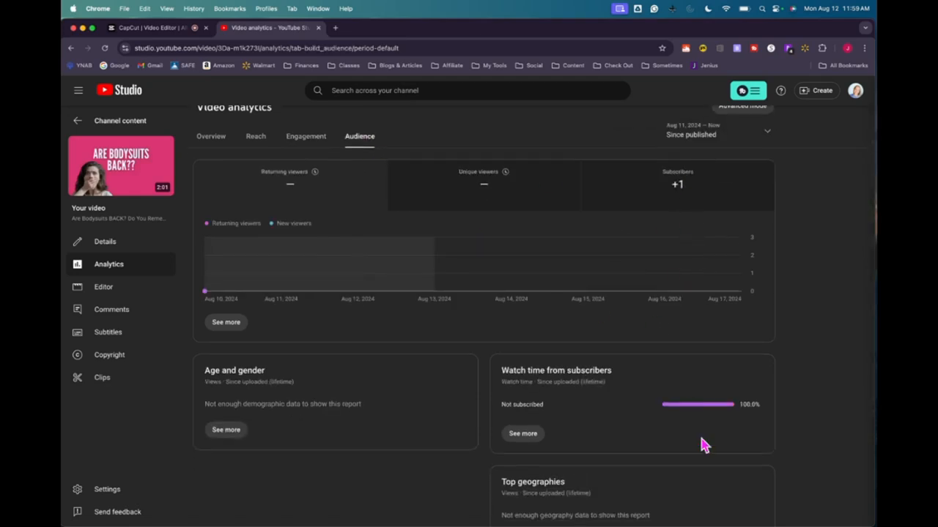
{"action": "scroll", "scroll_direction": "down", "scroll_amount": 3}
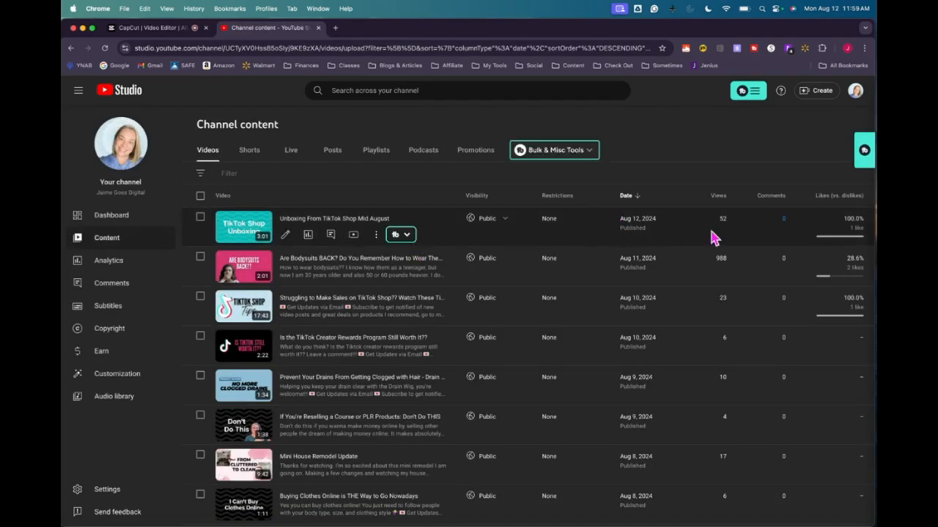
{"action": "mouse_move", "coordinate": [729, 239]}
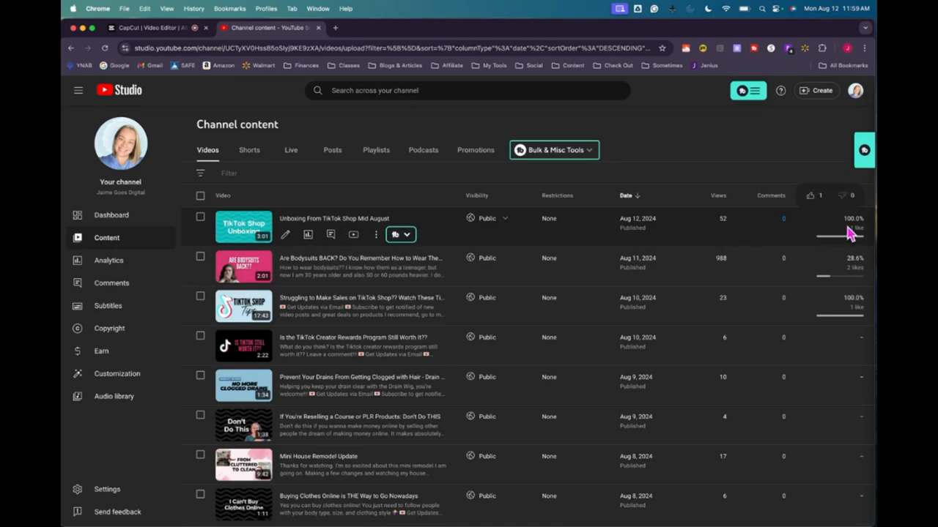
{"action": "mouse_move", "coordinate": [841, 232]}
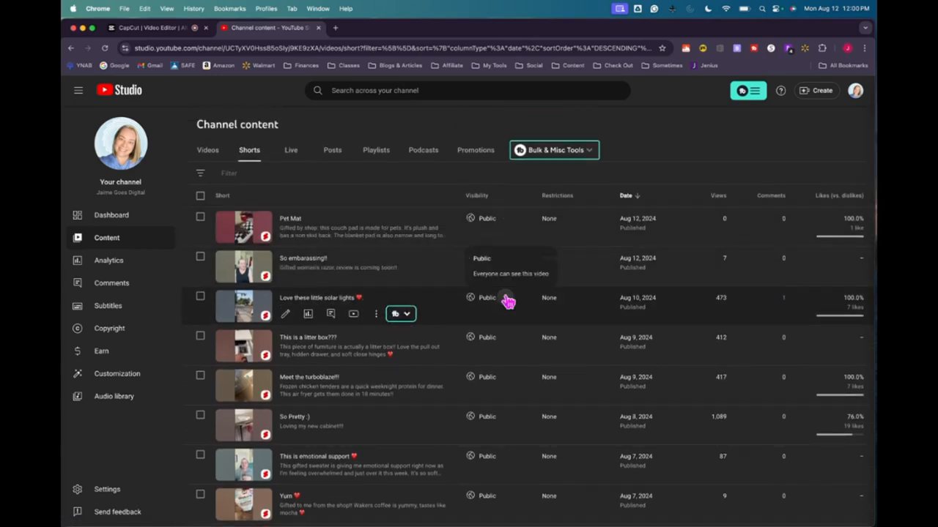
Scroll the Shorts list to older shorts, including an outfit short with 532 views and 93.5% likes
{"action": "scroll", "scroll_direction": "down", "scroll_amount": 3}
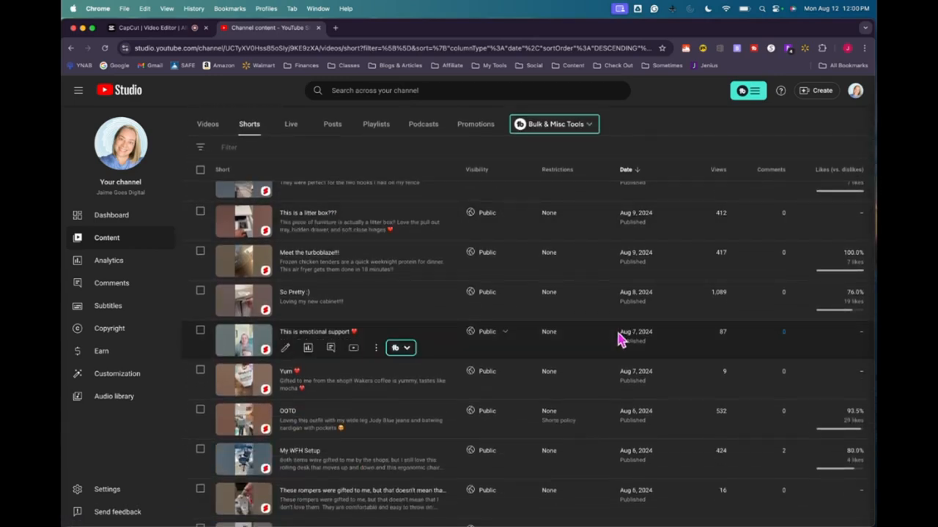
{"action": "mouse_move", "coordinate": [729, 387]}
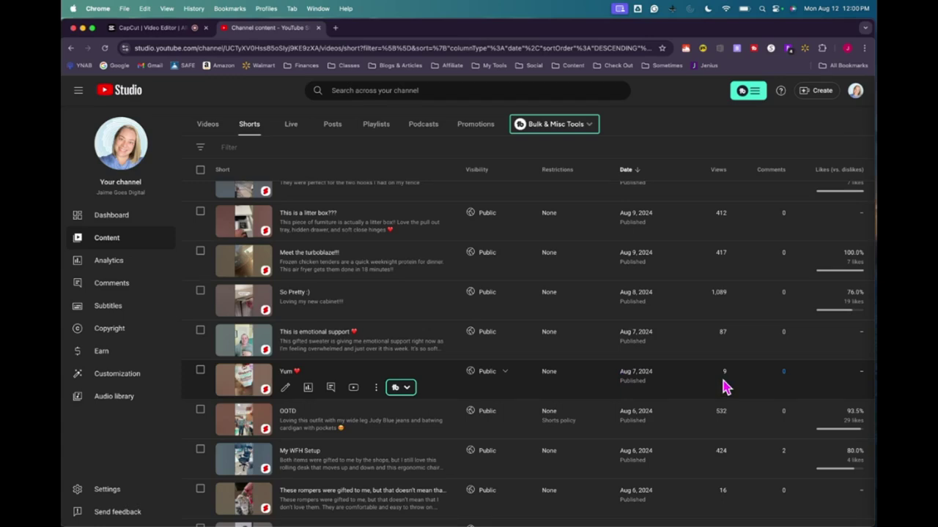
{"action": "mouse_move", "coordinate": [725, 315]}
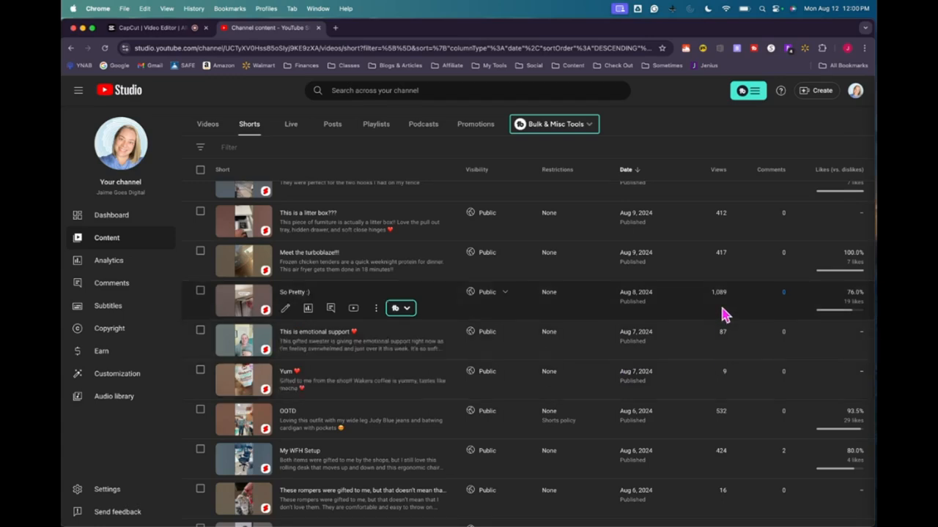
{"action": "mouse_move", "coordinate": [857, 310]}
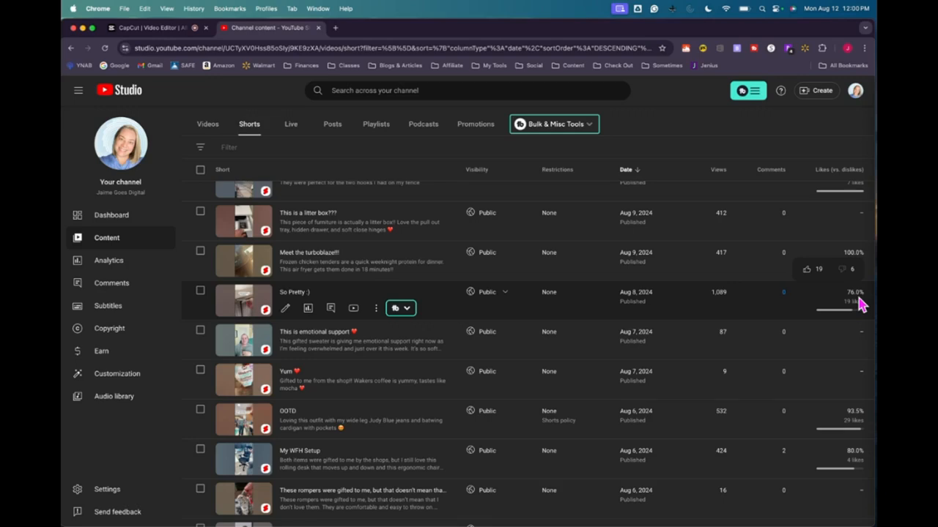
{"action": "mouse_move", "coordinate": [664, 311]}
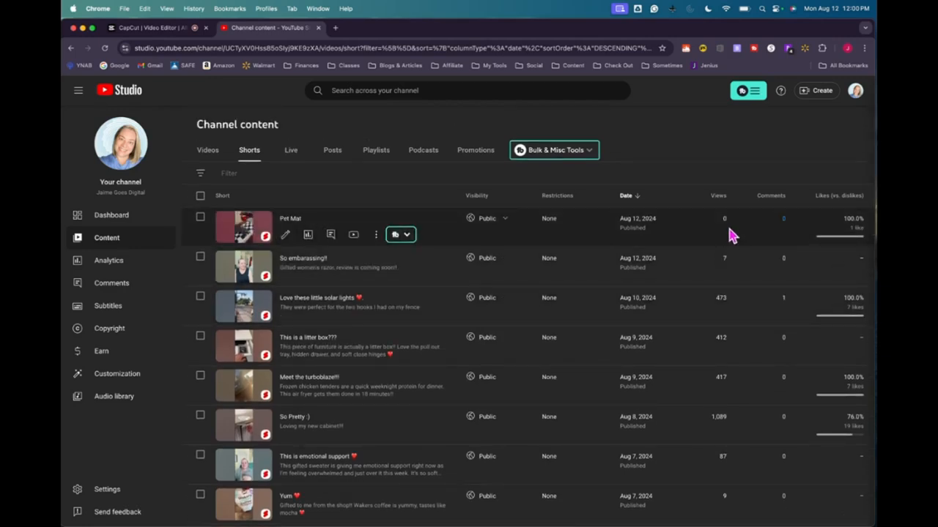
{"action": "mouse_move", "coordinate": [419, 242]}
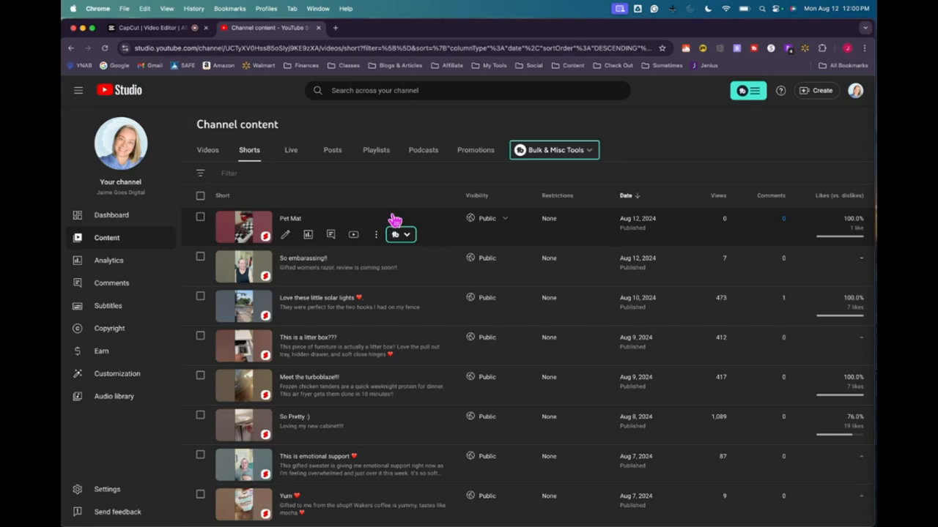
{"action": "mouse_move", "coordinate": [101, 359]}
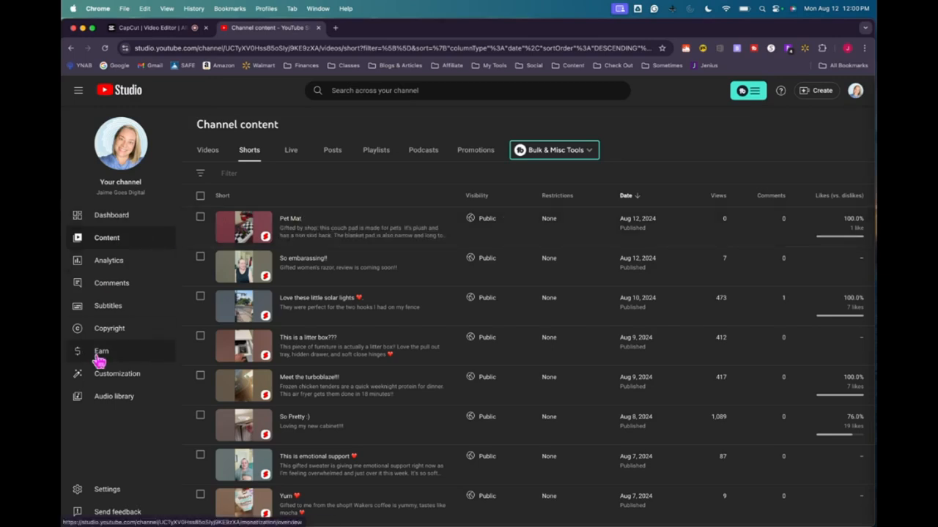
Check Earn eligibility (214 of 500 subscribers, 61 watch hours), then head to the dashboard
{"action": "left_click", "coordinate": [101, 351]}
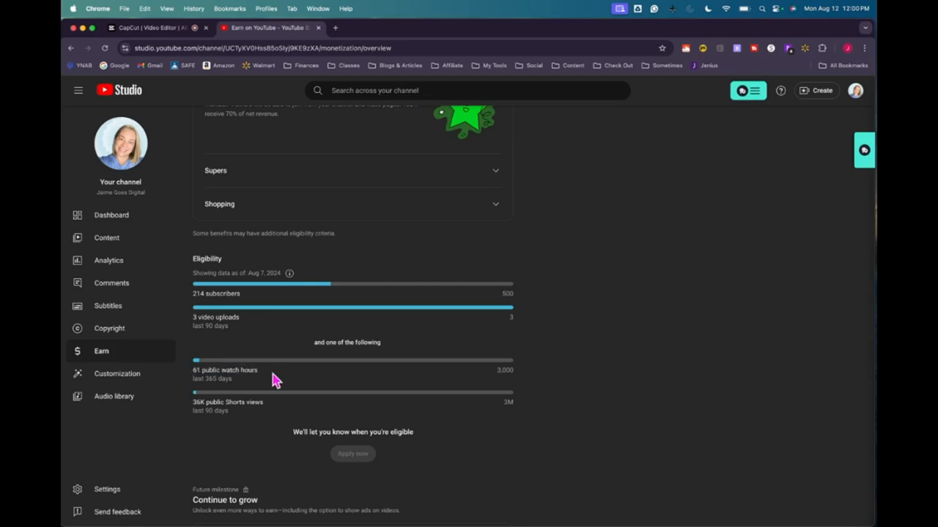
{"action": "mouse_move", "coordinate": [248, 388]}
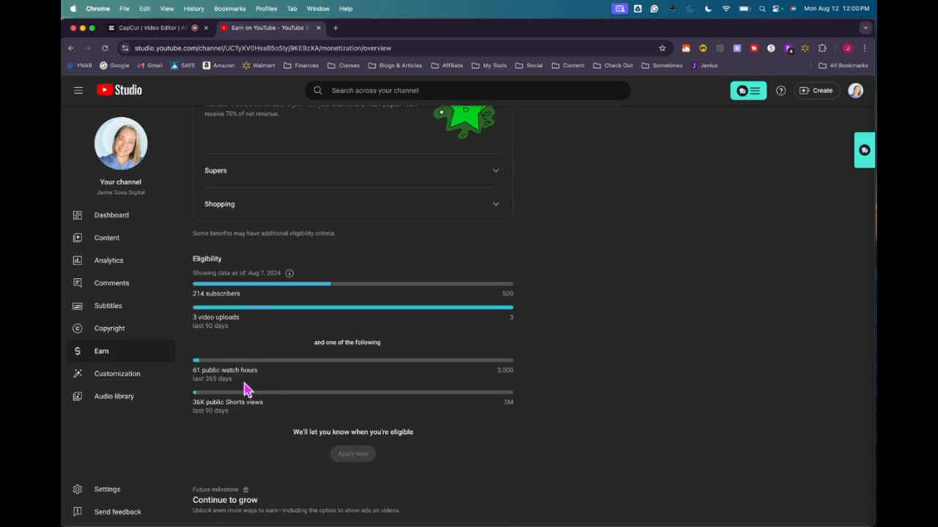
{"action": "left_click", "coordinate": [110, 215]}
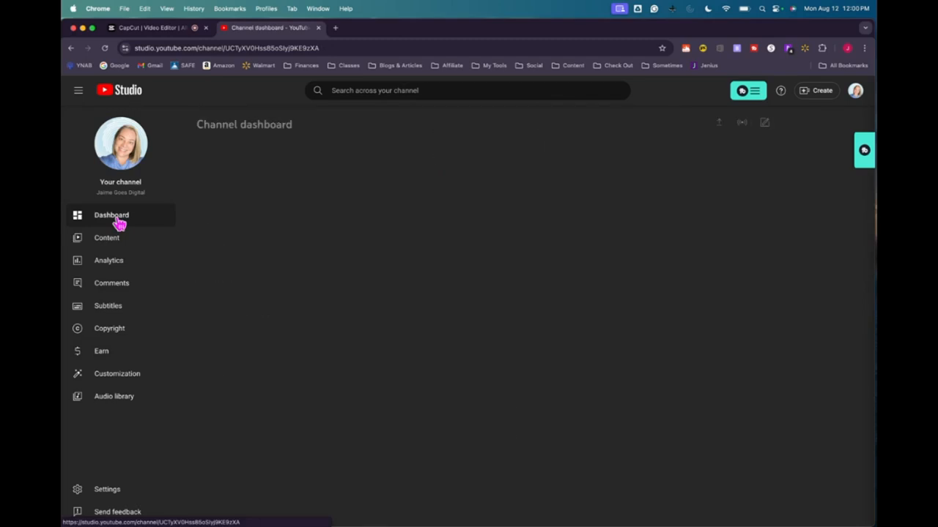
Scroll through the dashboard: 214 subscribers, 36.7K views, latest comments and recent subscribers
{"action": "left_click", "coordinate": [111, 215]}
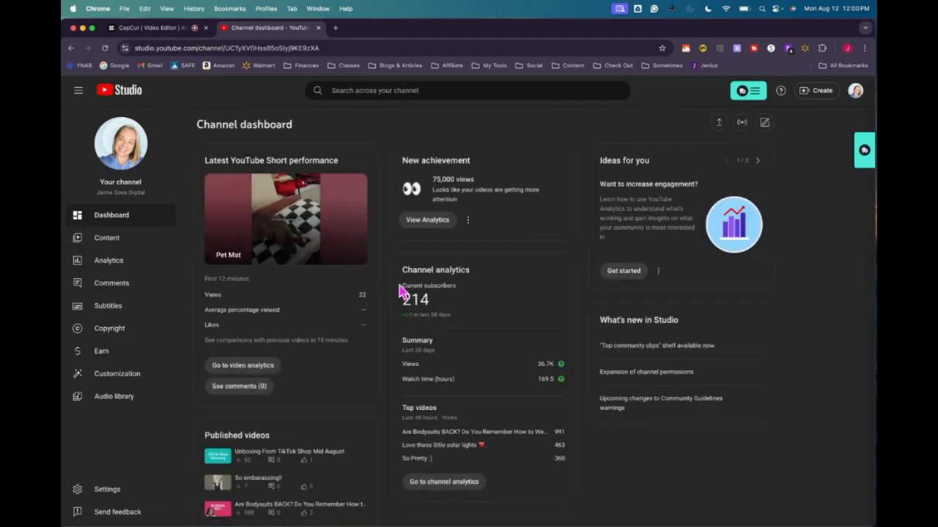
{"action": "scroll", "scroll_direction": "down", "scroll_amount": 3}
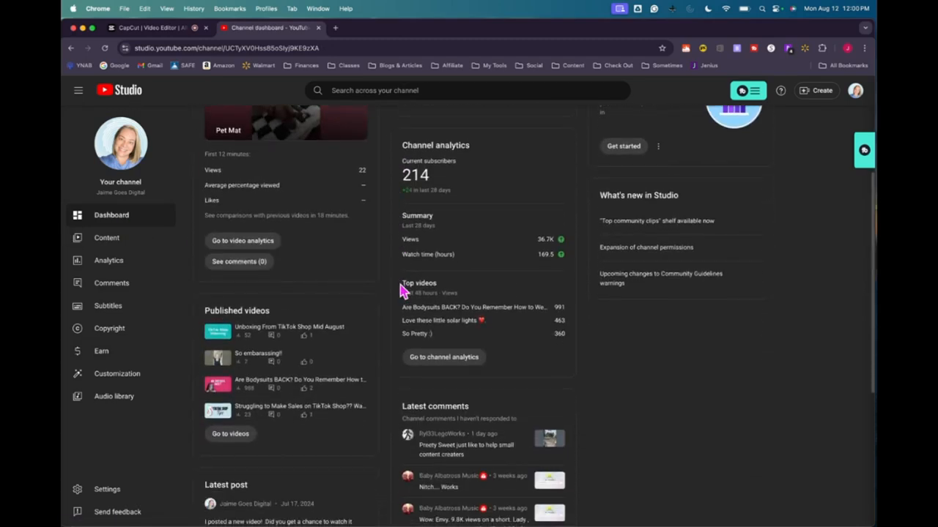
{"action": "scroll", "scroll_direction": "down", "scroll_amount": 3}
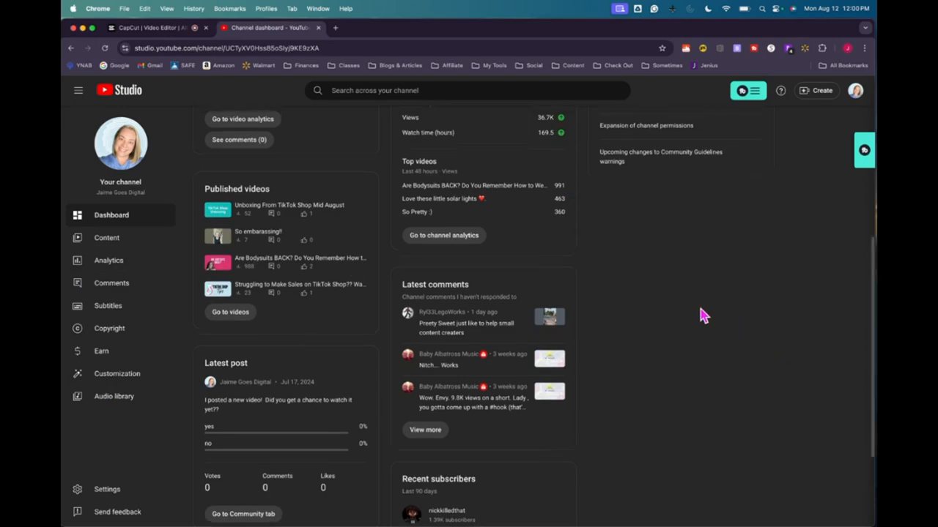
{"action": "scroll", "scroll_direction": "up", "scroll_amount": 3}
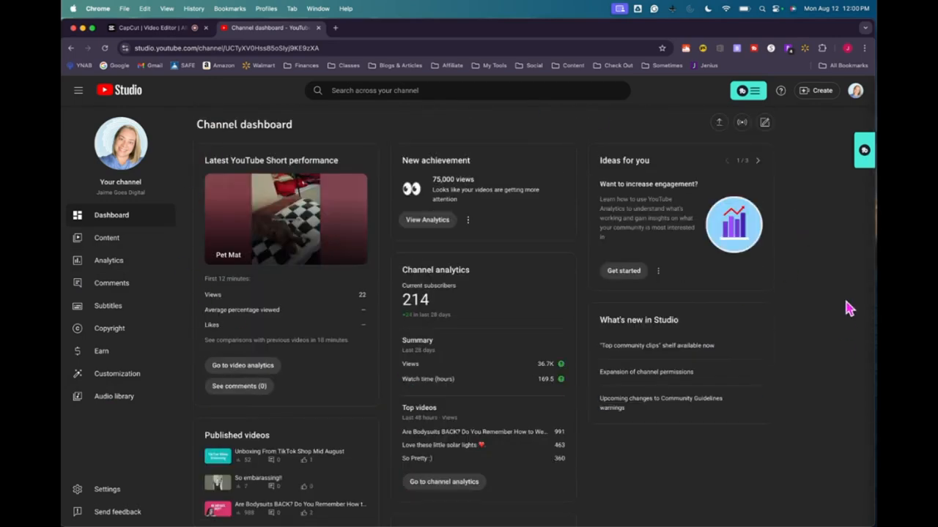
{"action": "mouse_move", "coordinate": [427, 227]}
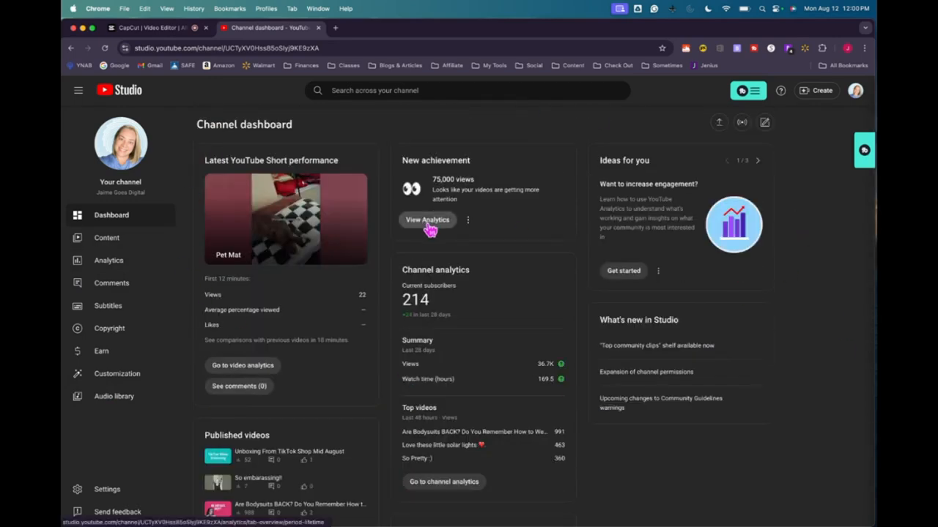
{"action": "mouse_move", "coordinate": [588, 254]}
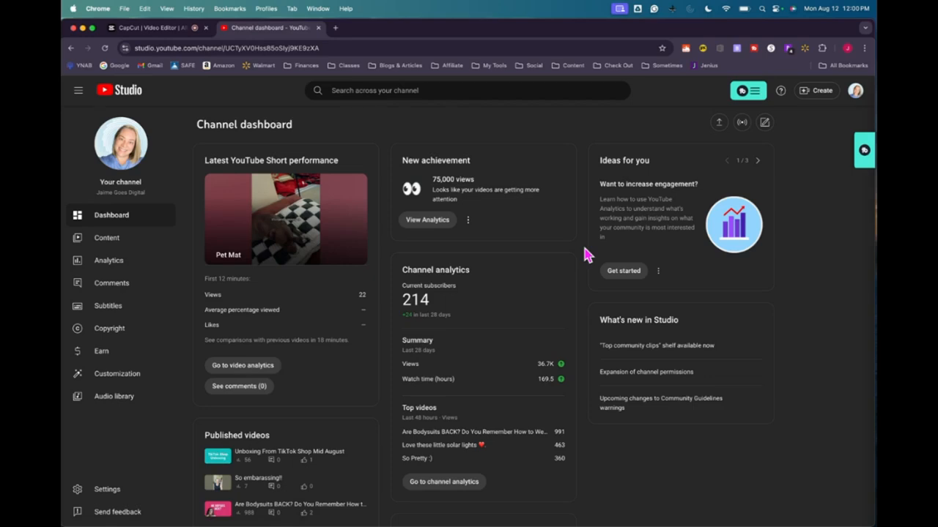
{"action": "mouse_move", "coordinate": [585, 181]}
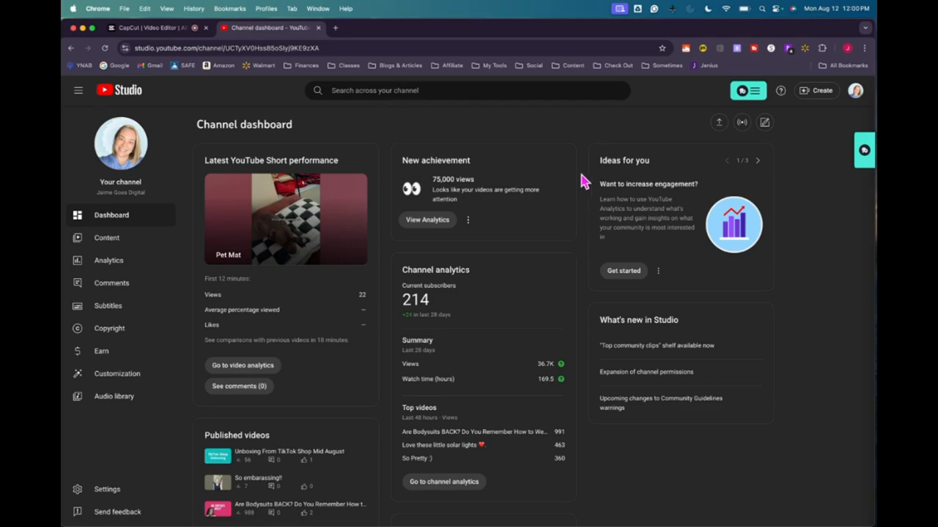